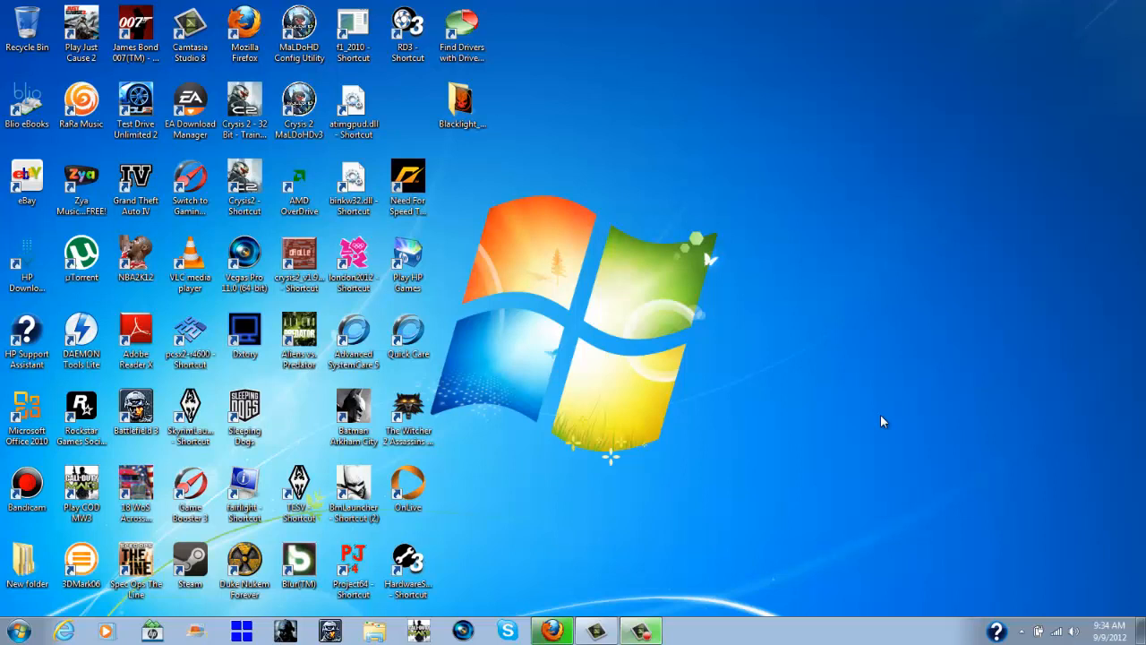
mouse_move(573, 327)
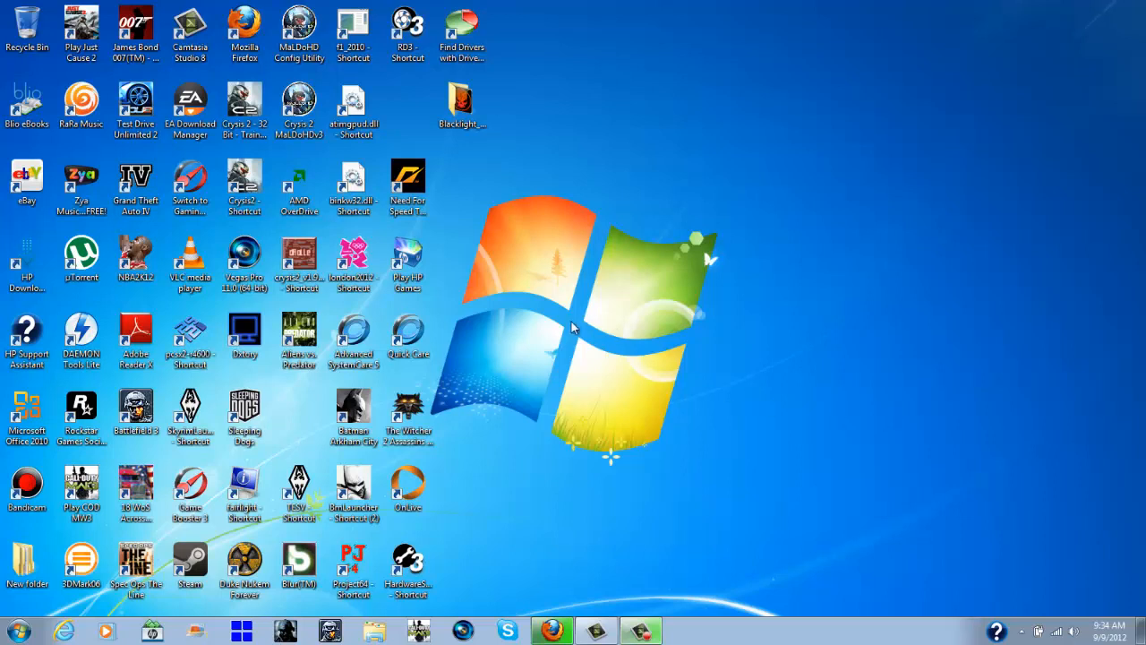
mouse_move(573, 323)
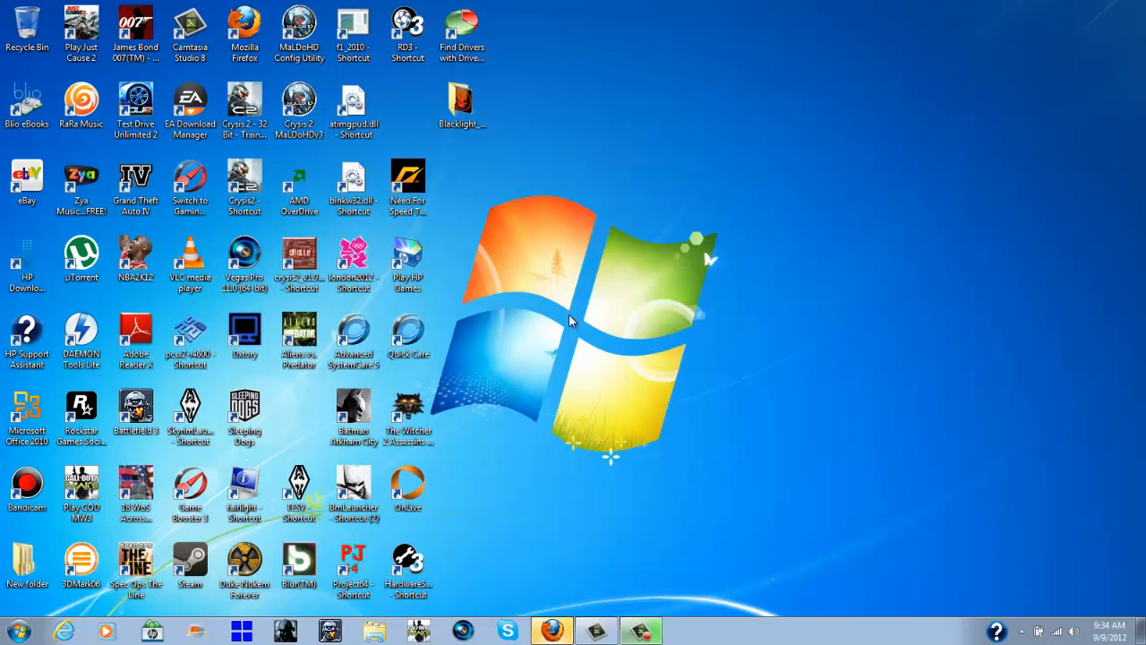
mouse_move(556, 412)
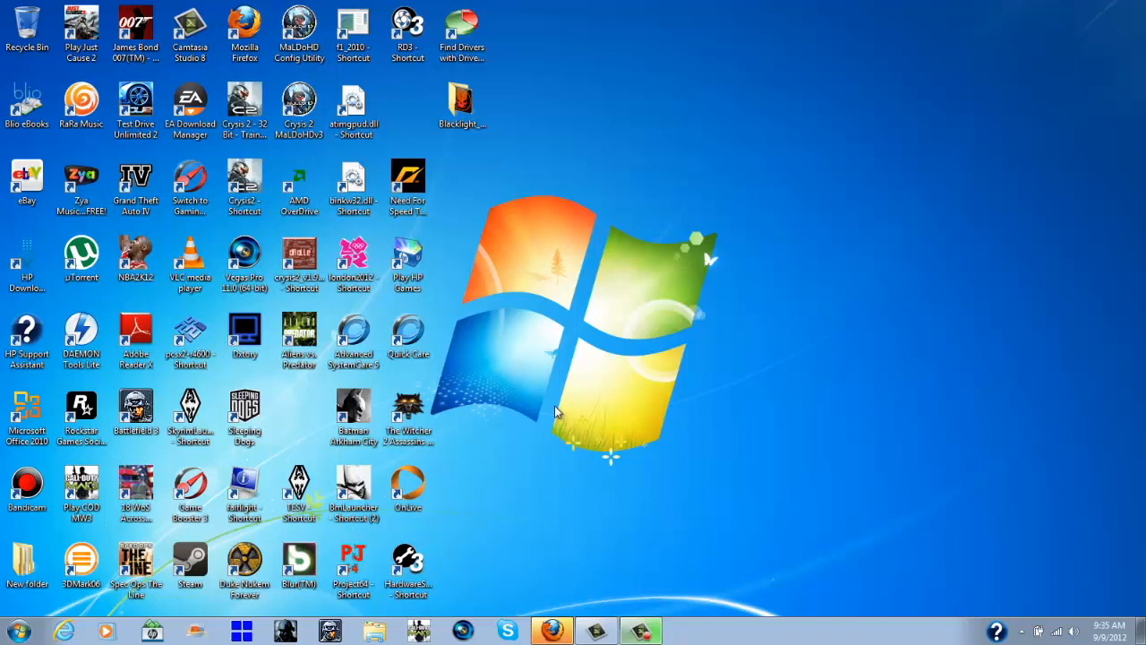
mouse_move(558, 382)
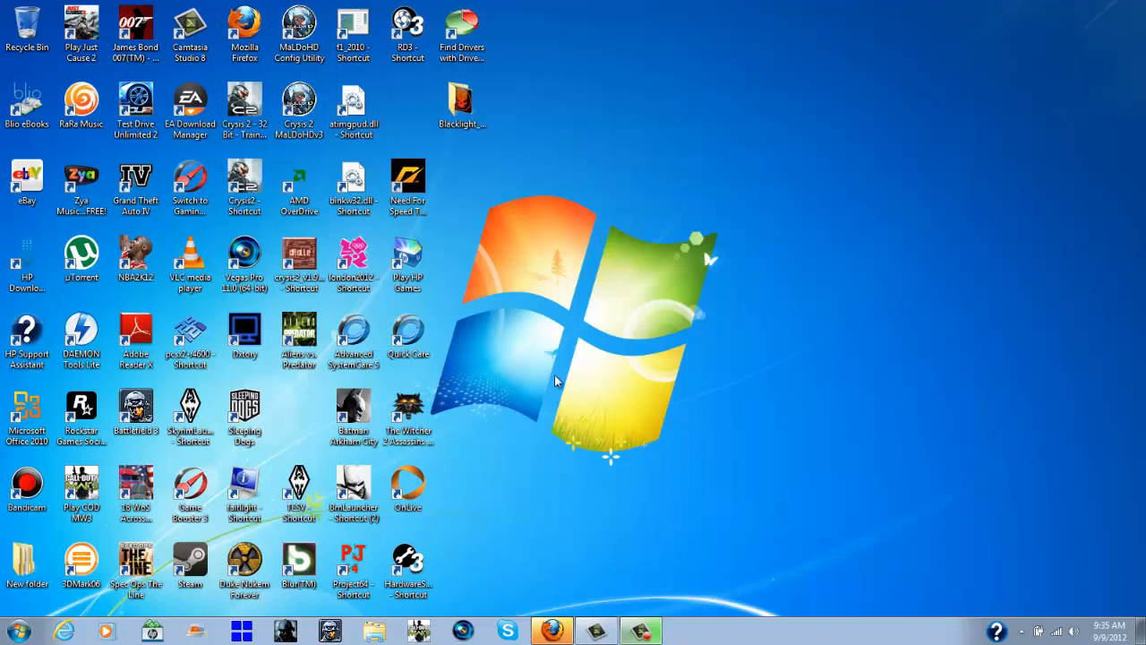
mouse_move(577, 322)
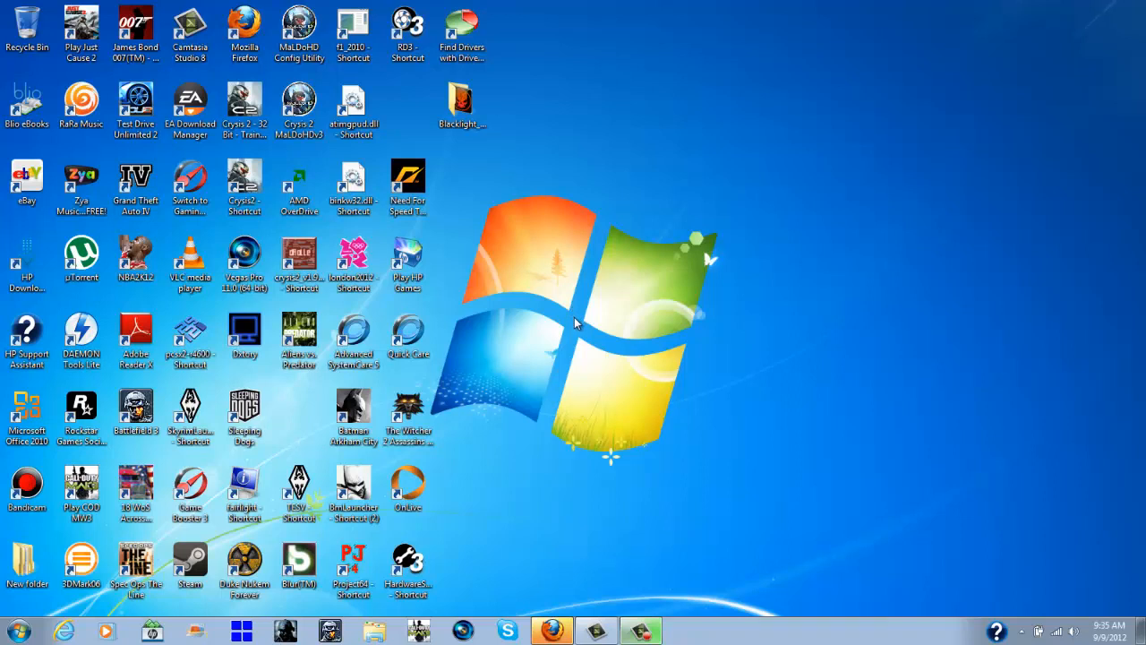
mouse_move(575, 324)
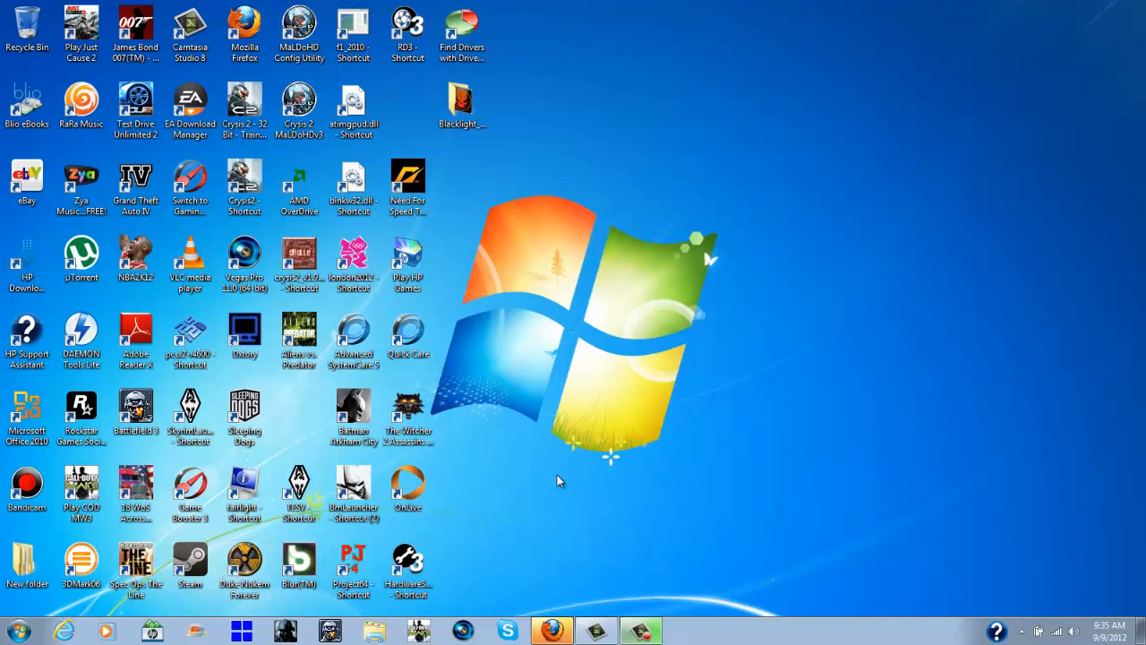
Open Screen resolution from the desktop context menu, showing the 1600 × 900 display.
right_click(556, 480)
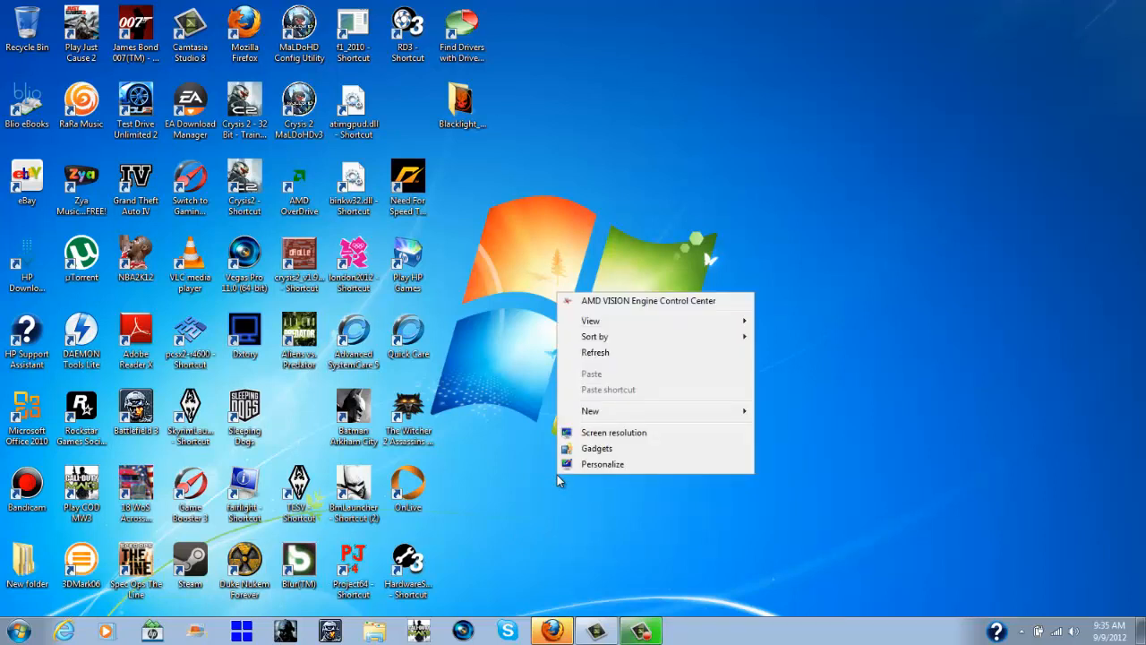
mouse_move(615, 433)
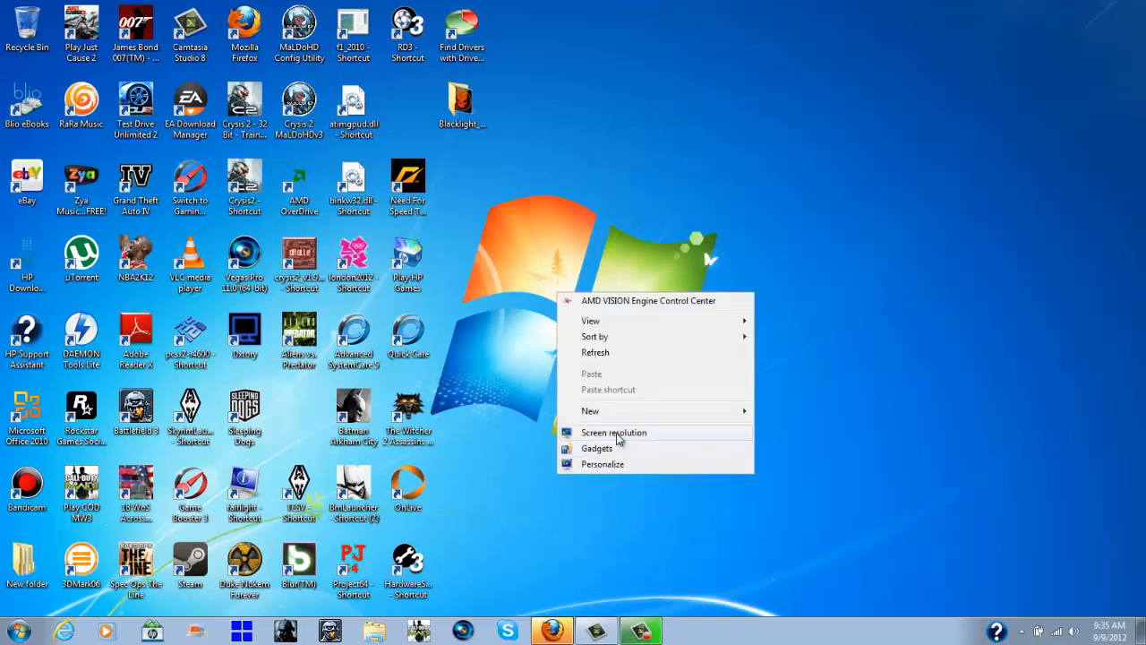
click(614, 433)
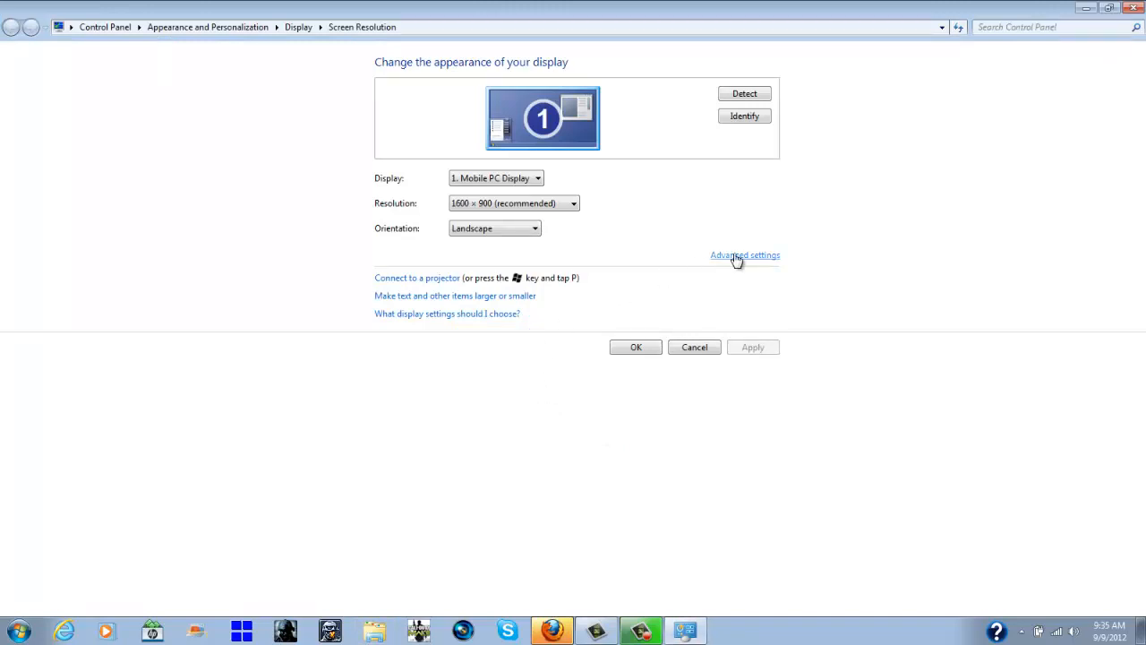
click(745, 255)
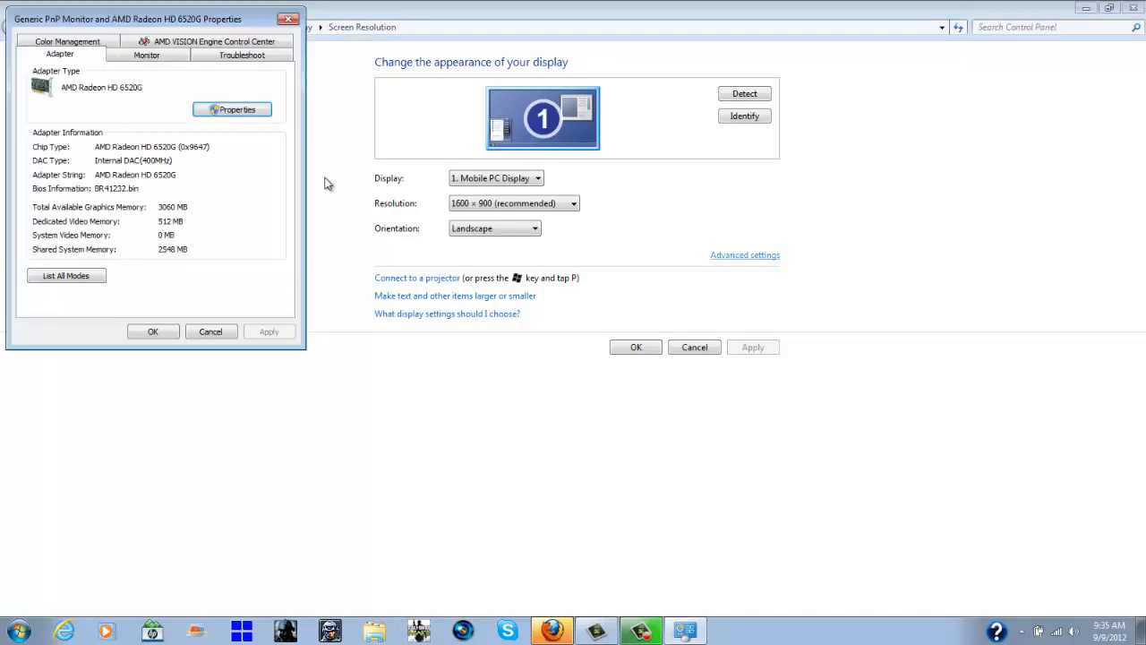
mouse_move(242, 187)
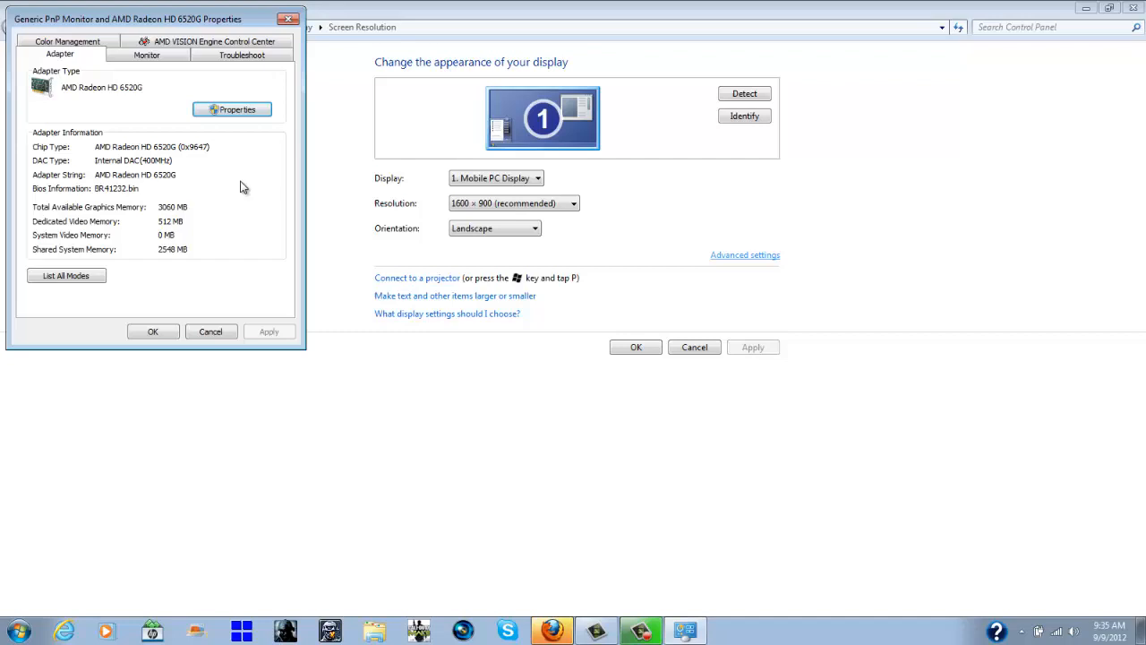
mouse_move(161, 187)
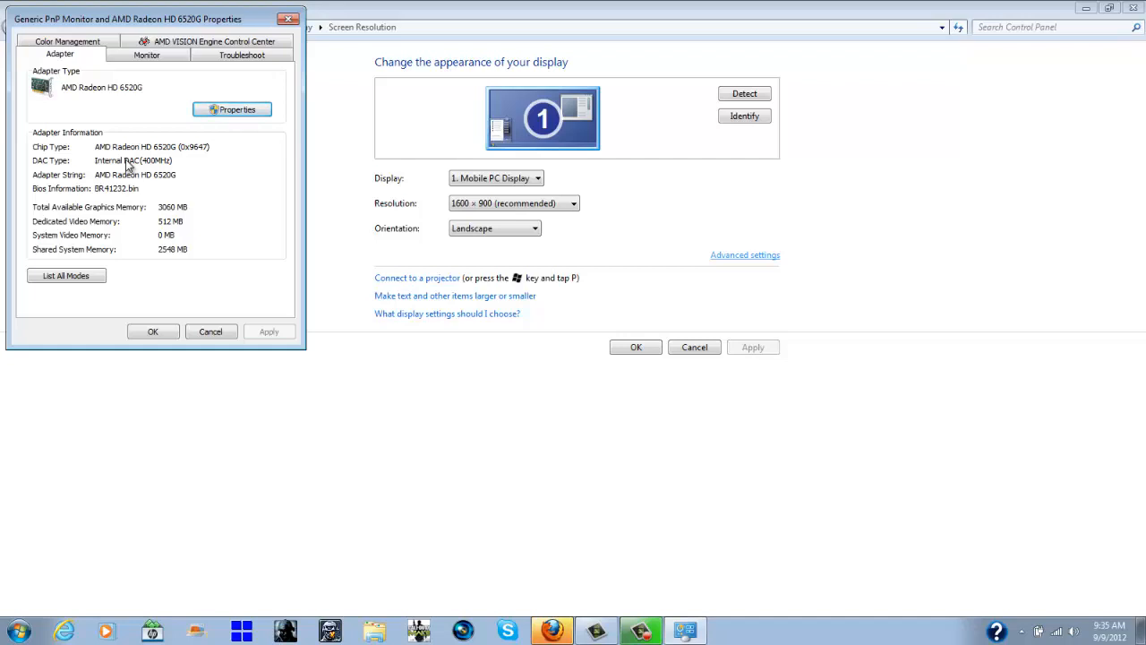
mouse_move(114, 215)
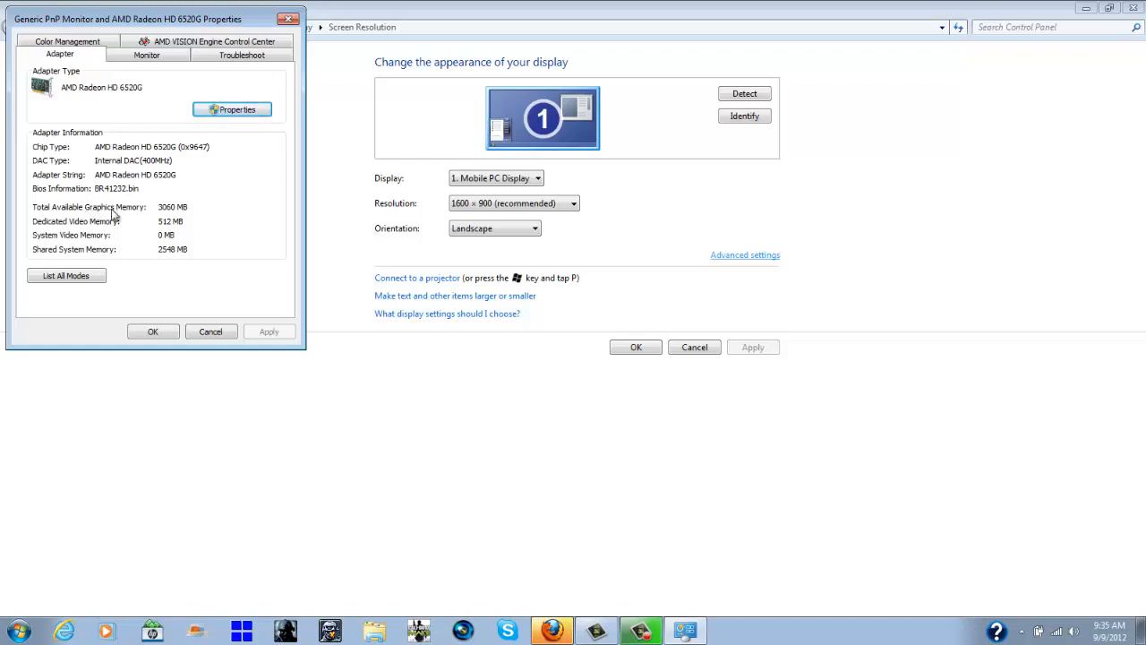
mouse_move(147, 215)
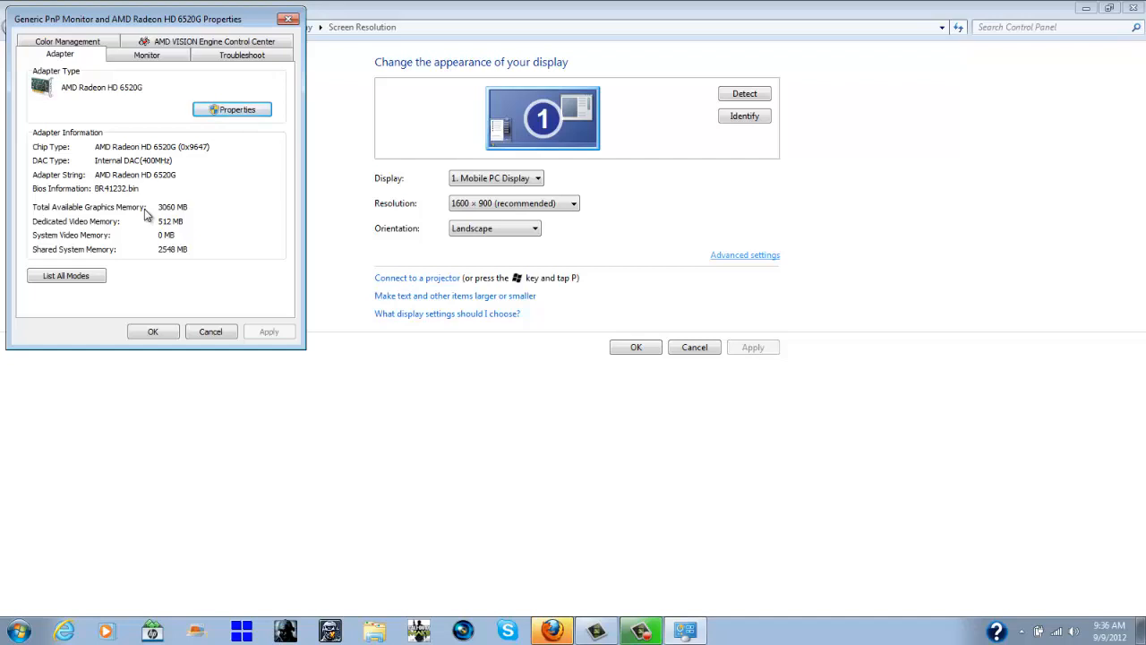
mouse_move(159, 222)
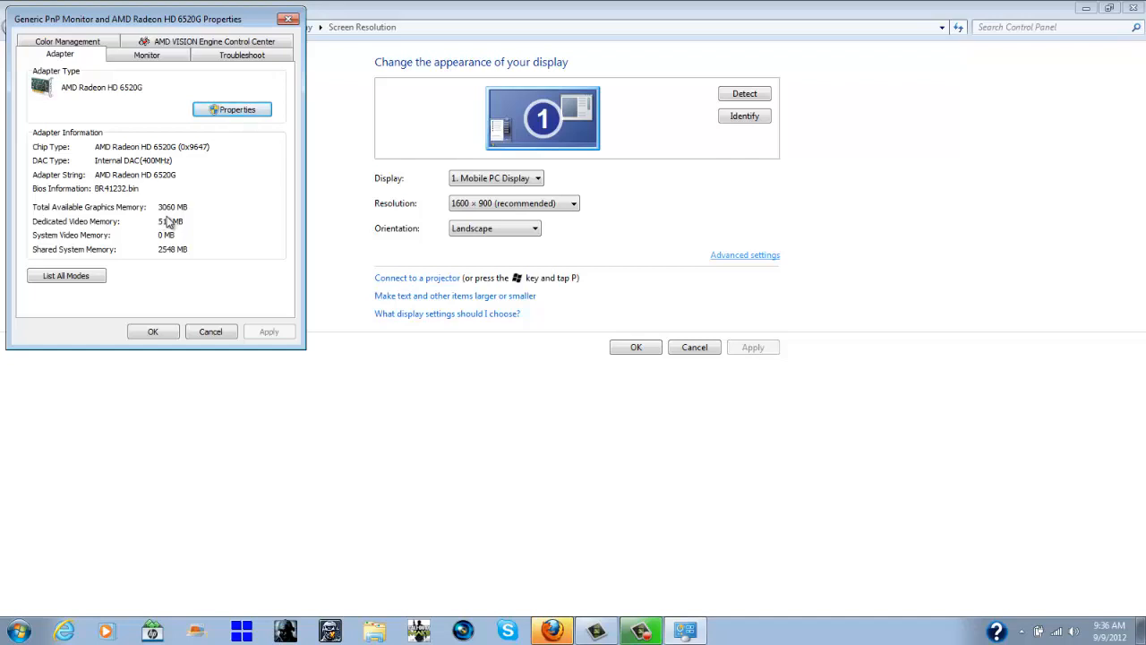
mouse_move(165, 220)
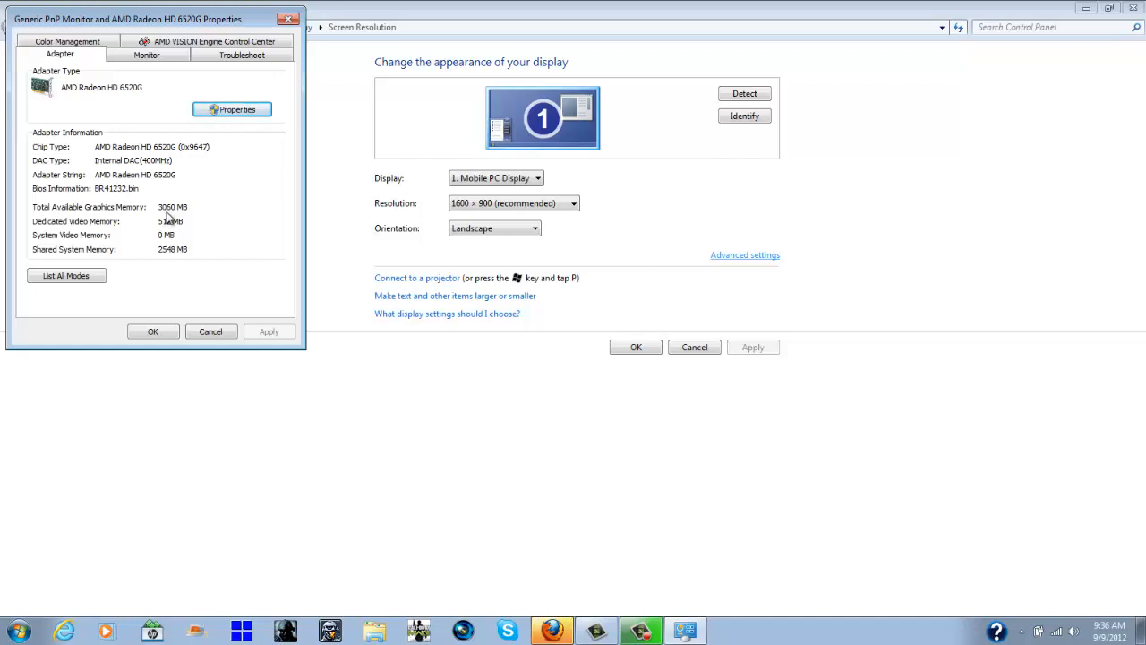
mouse_move(174, 219)
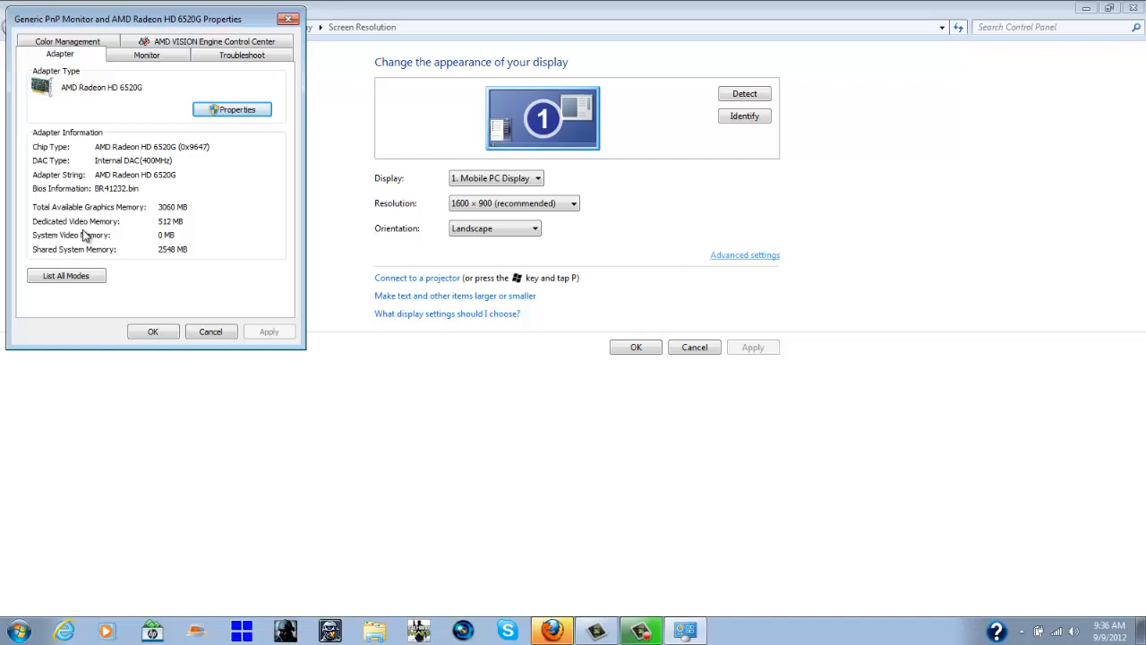
mouse_move(172, 231)
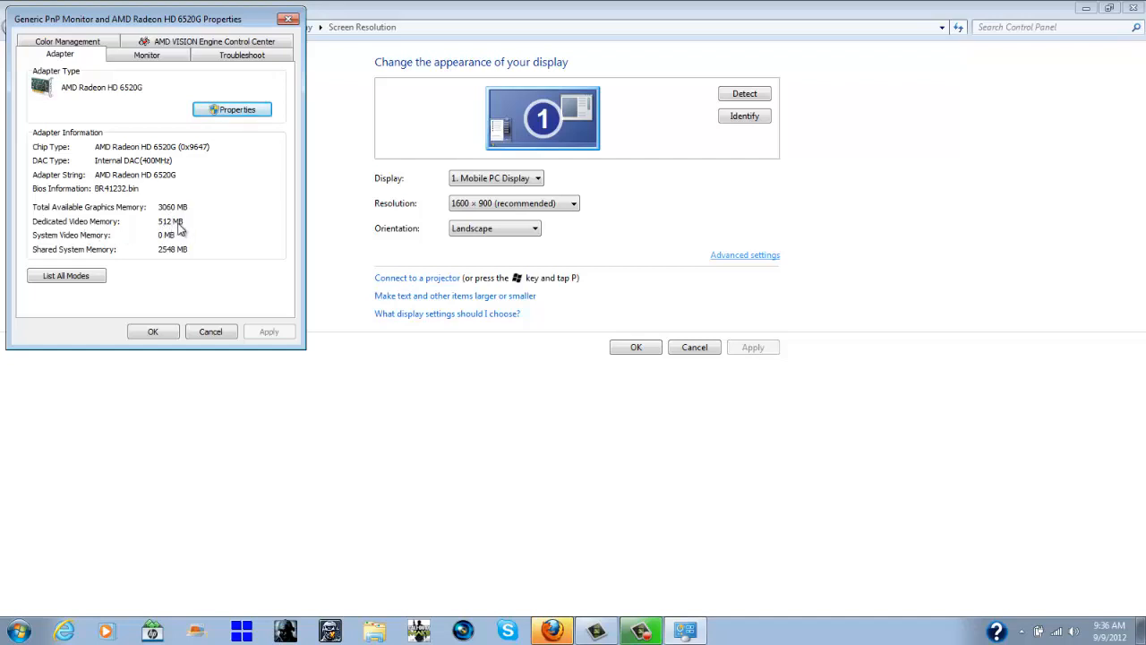
mouse_move(146, 245)
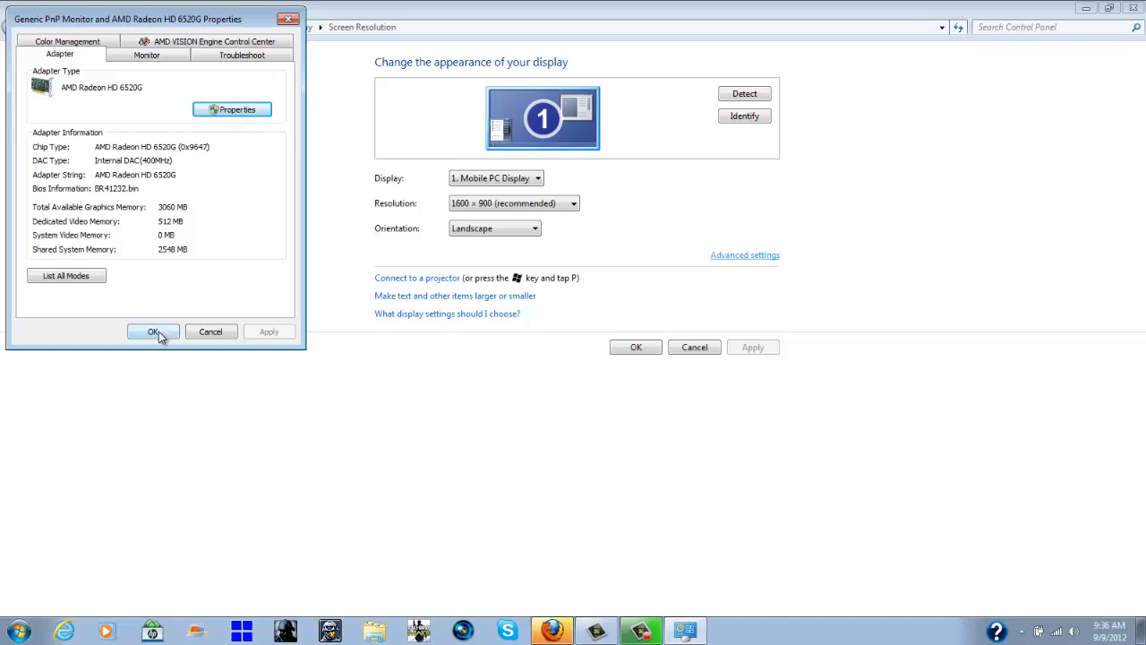
click(153, 332)
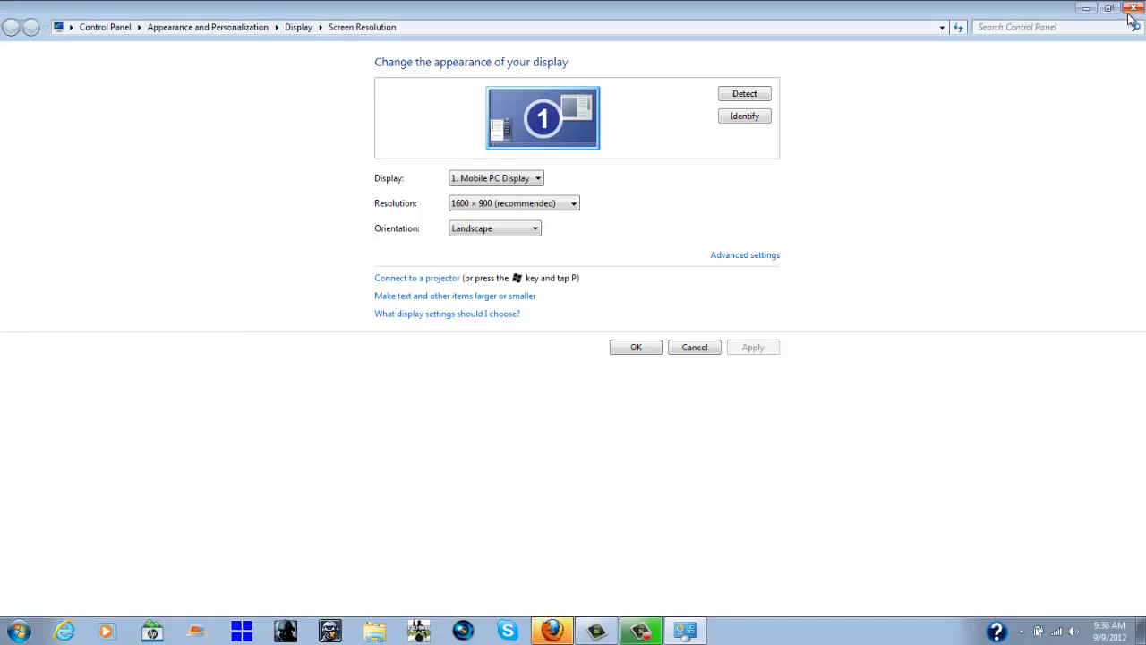
Close Control Panel and launch dxdiag from Start menu search.
click(1131, 7)
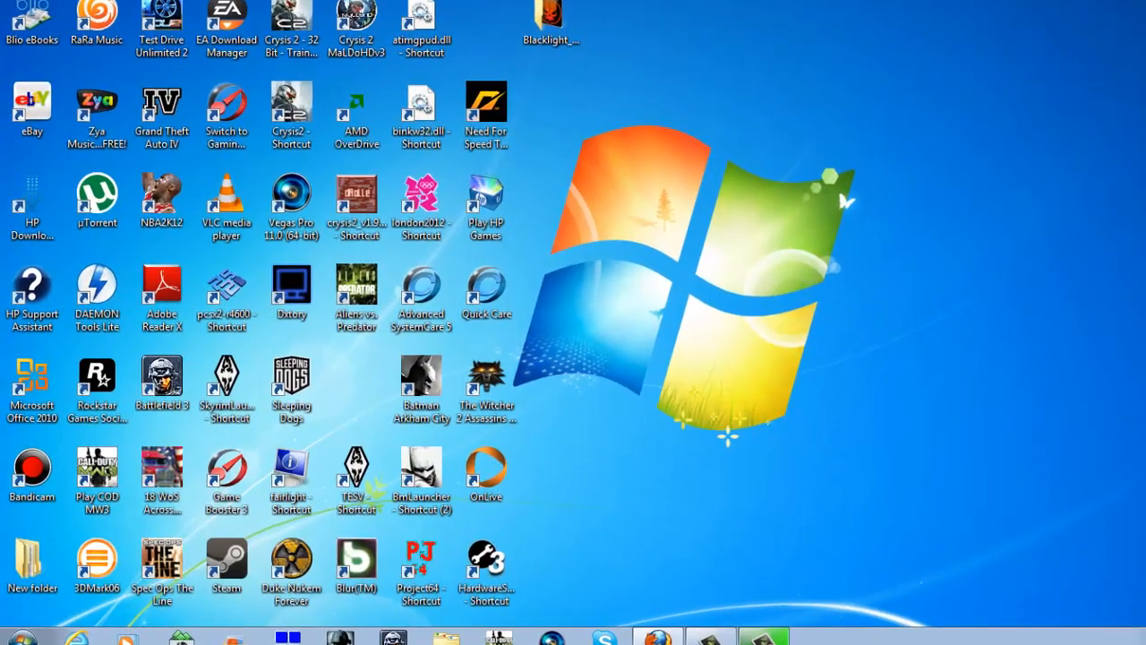
click(19, 638)
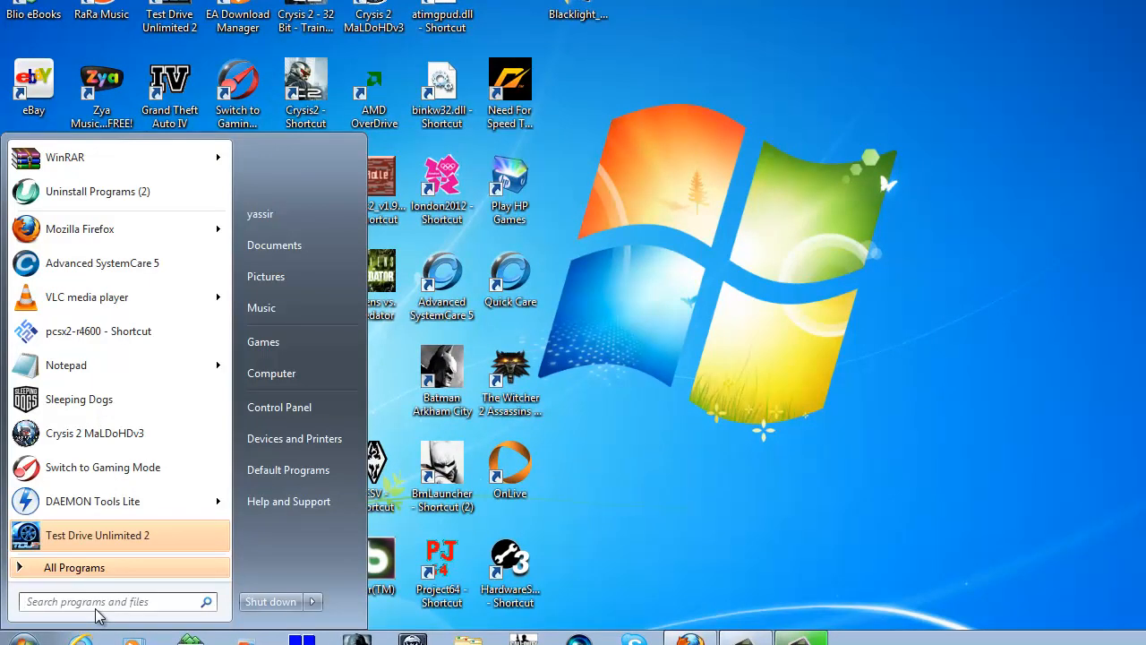
text(dxd)
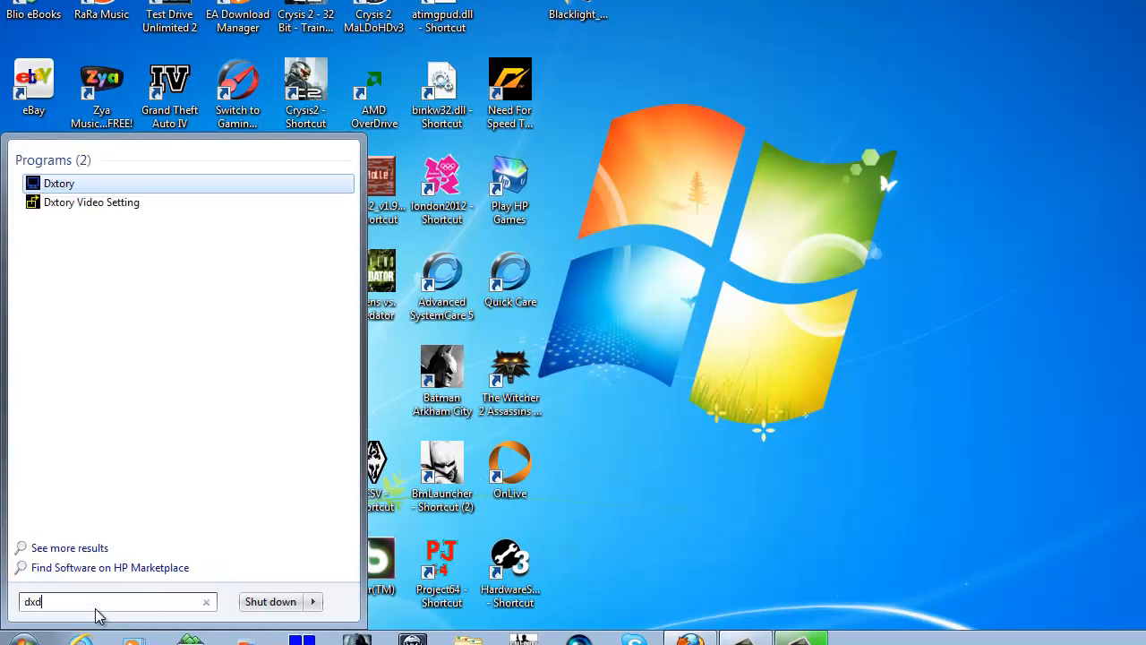
text(aig)
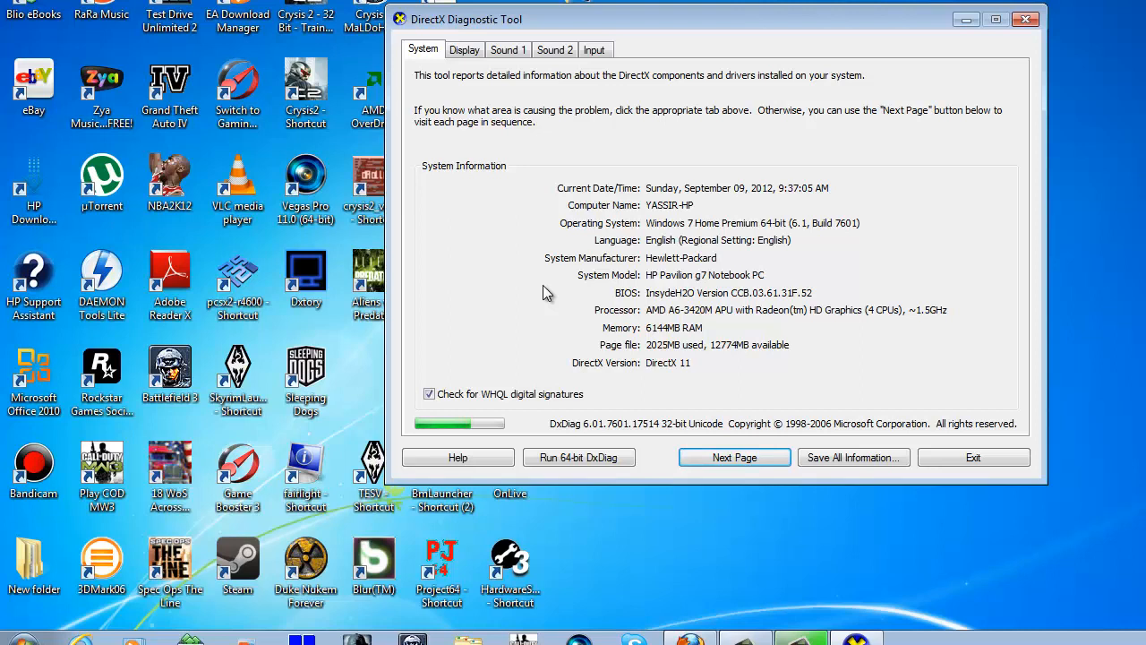
mouse_move(552, 338)
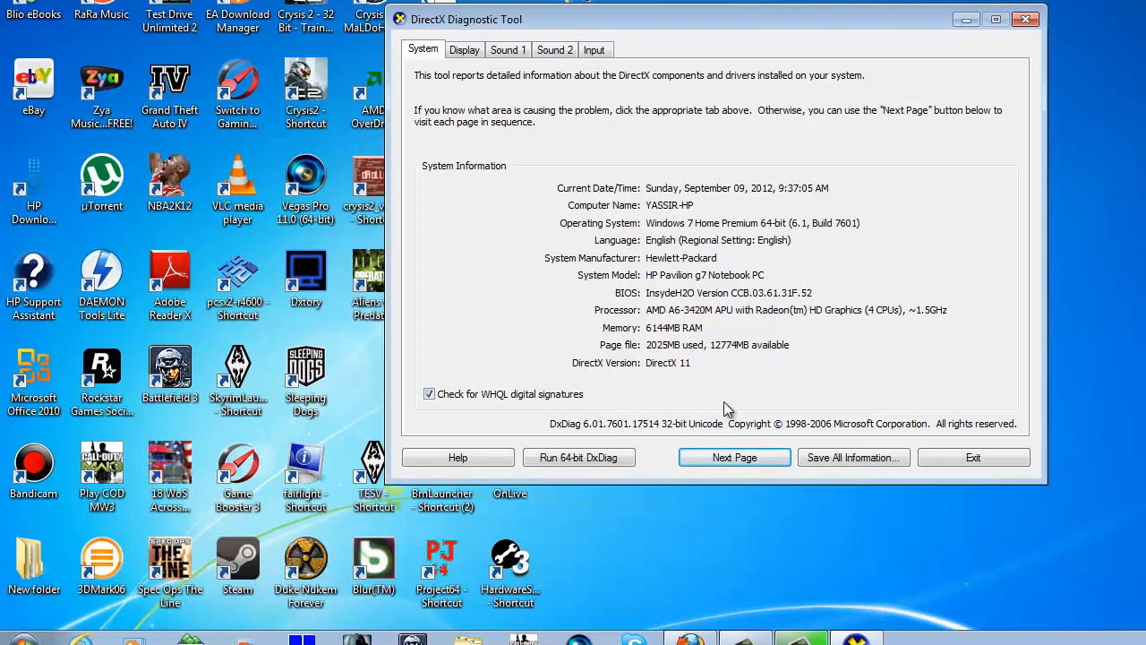
Advance the DirectX Diagnostic Tool to its Display page.
click(733, 457)
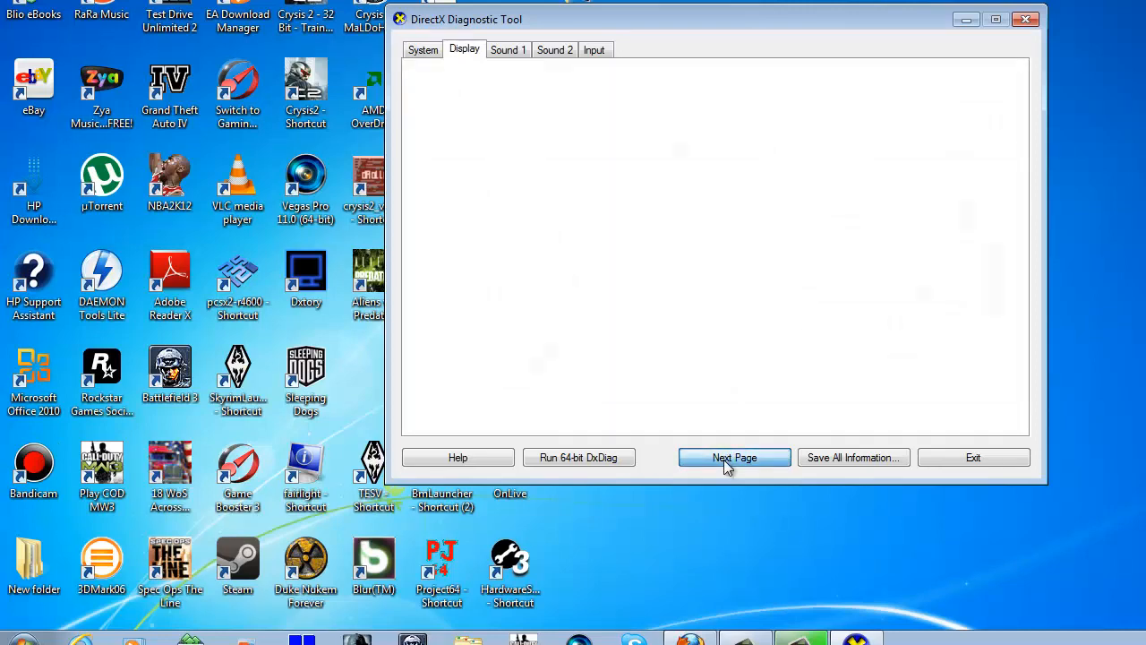
Review the AMD Radeon HD 6520G display details, then exit DirectX Diagnostic Tool.
click(735, 458)
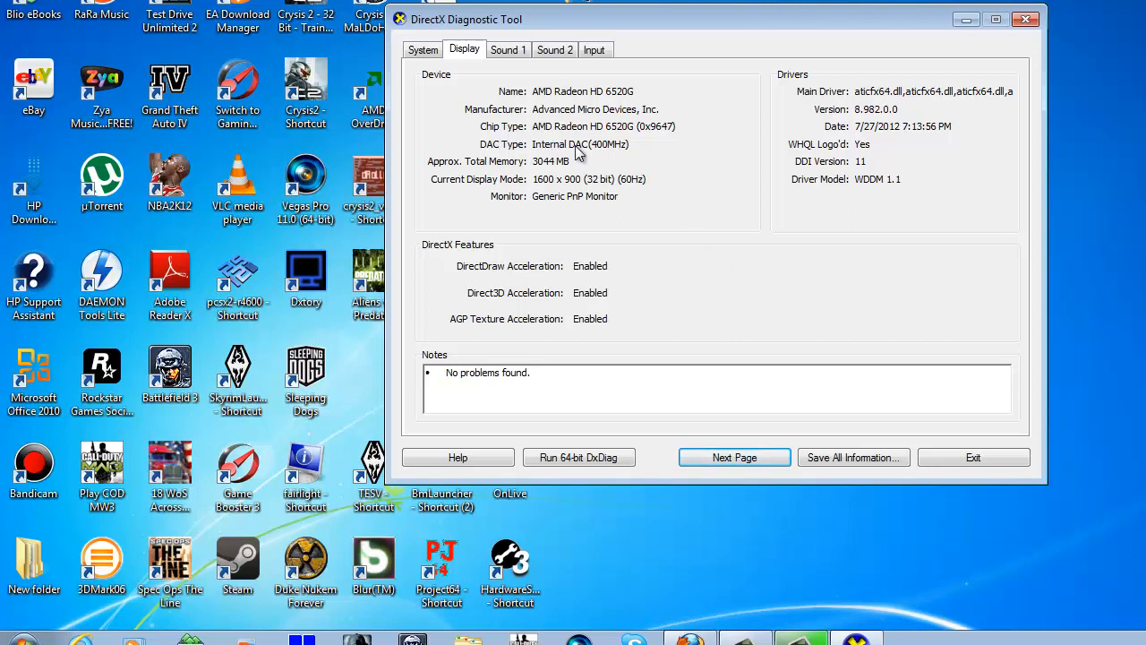
mouse_move(472, 177)
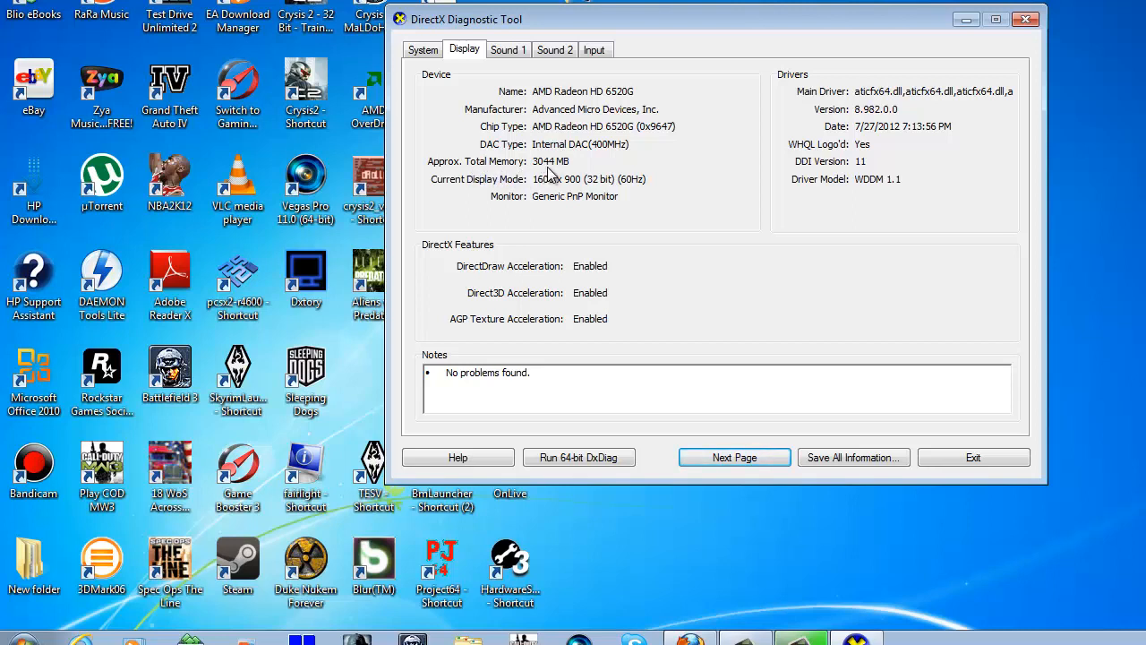
mouse_move(614, 191)
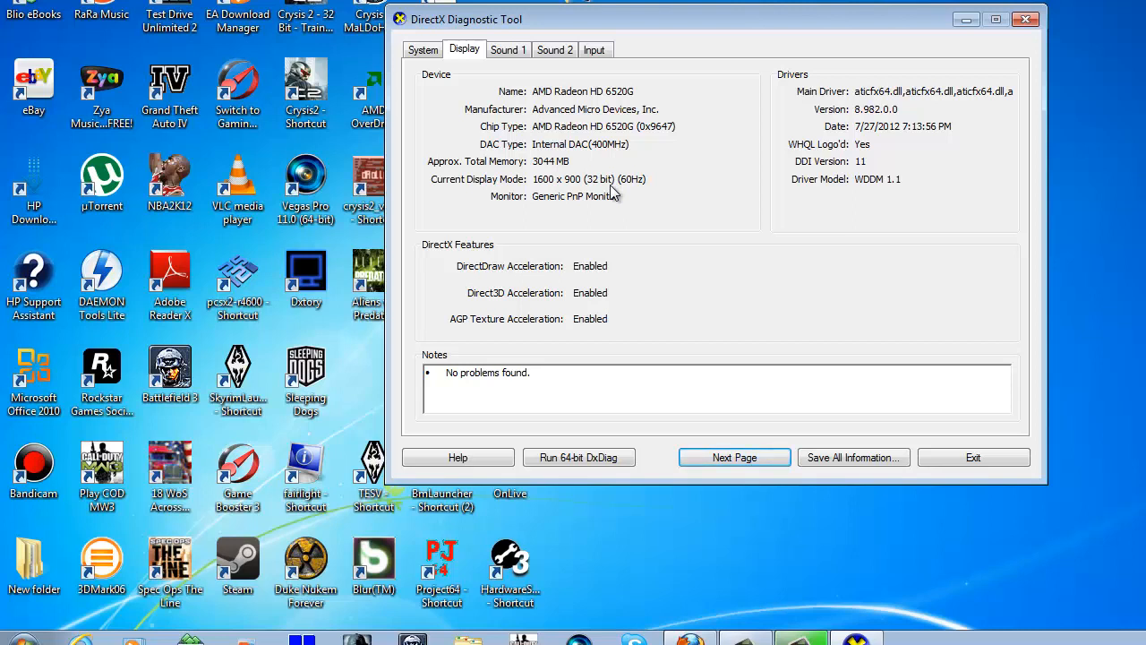
mouse_move(610, 309)
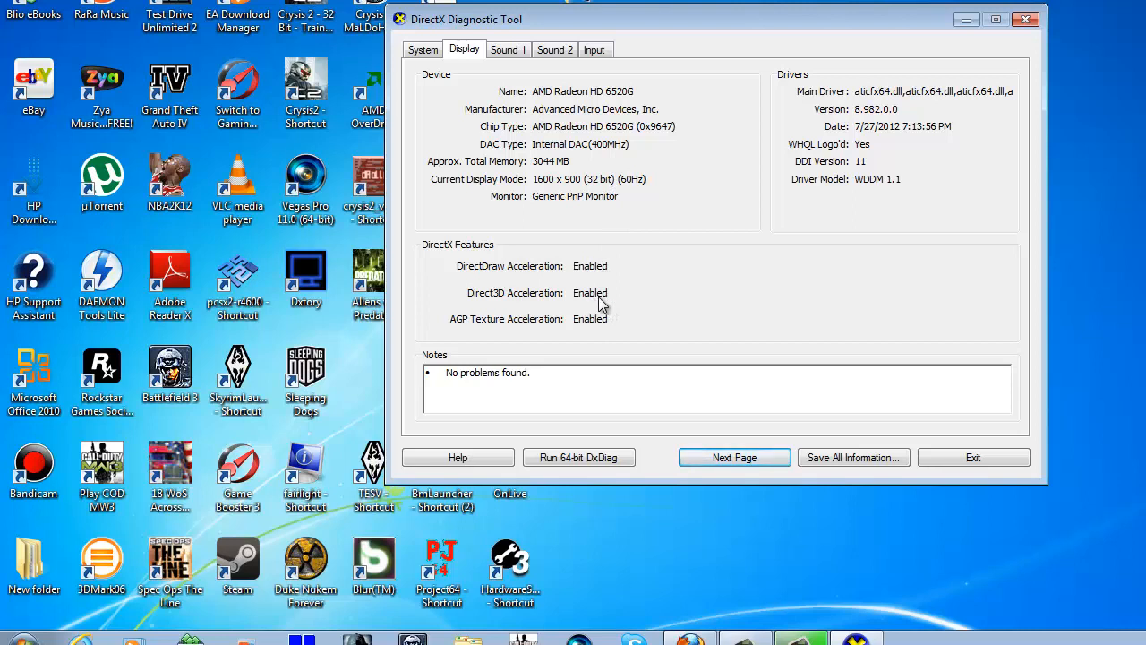
mouse_move(612, 310)
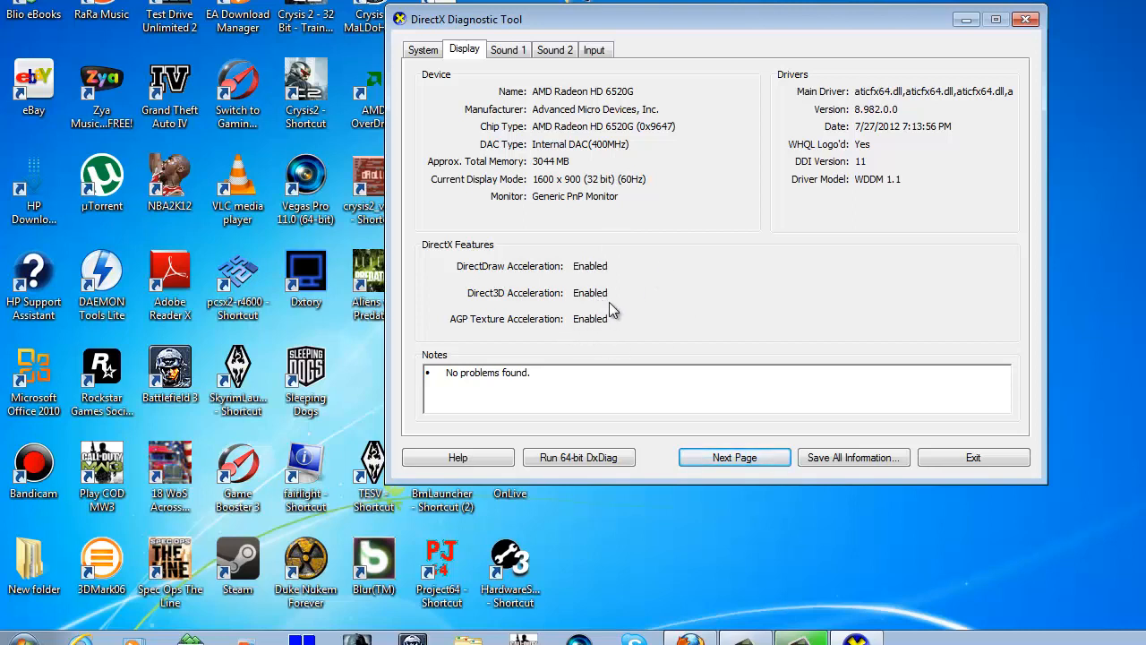
mouse_move(873, 170)
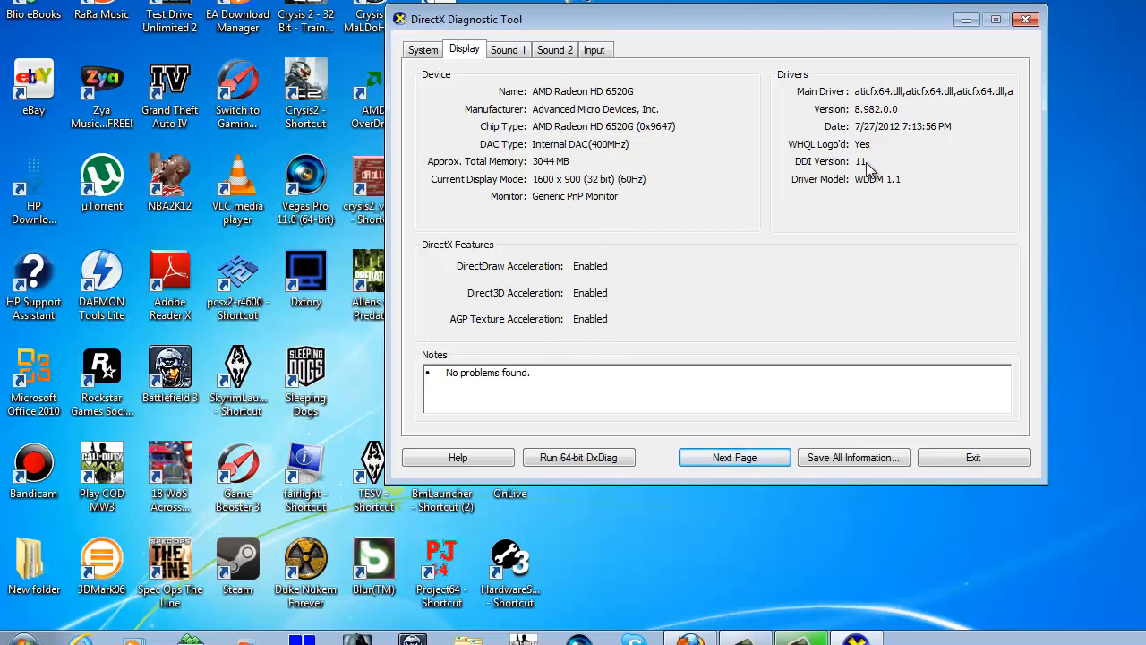
mouse_move(991, 124)
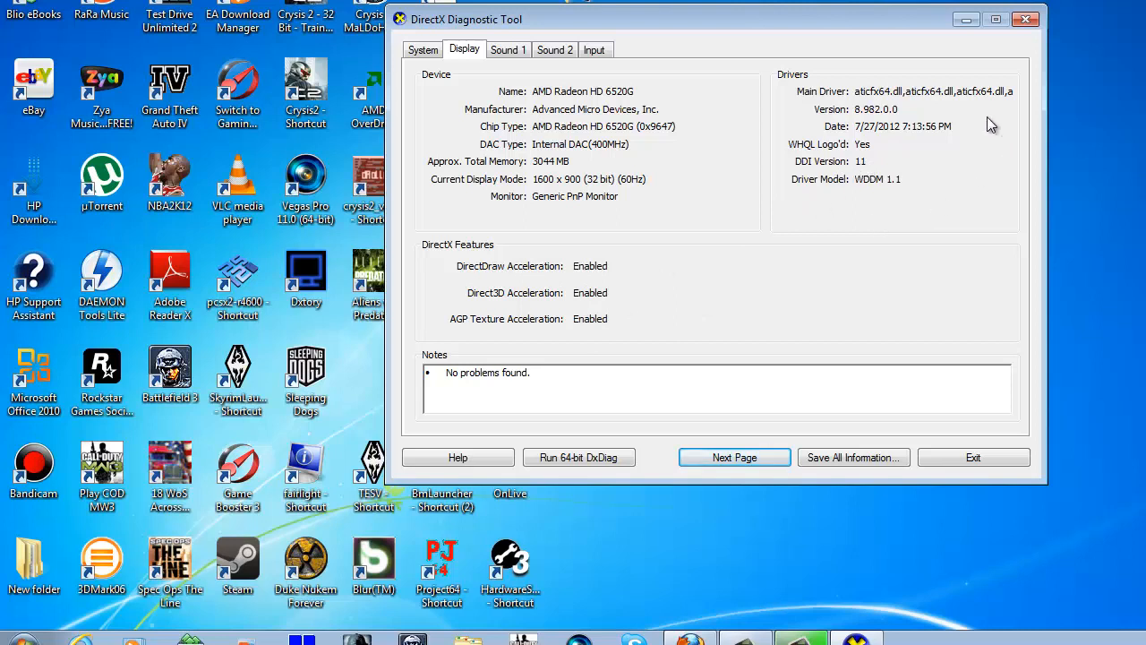
mouse_move(874, 197)
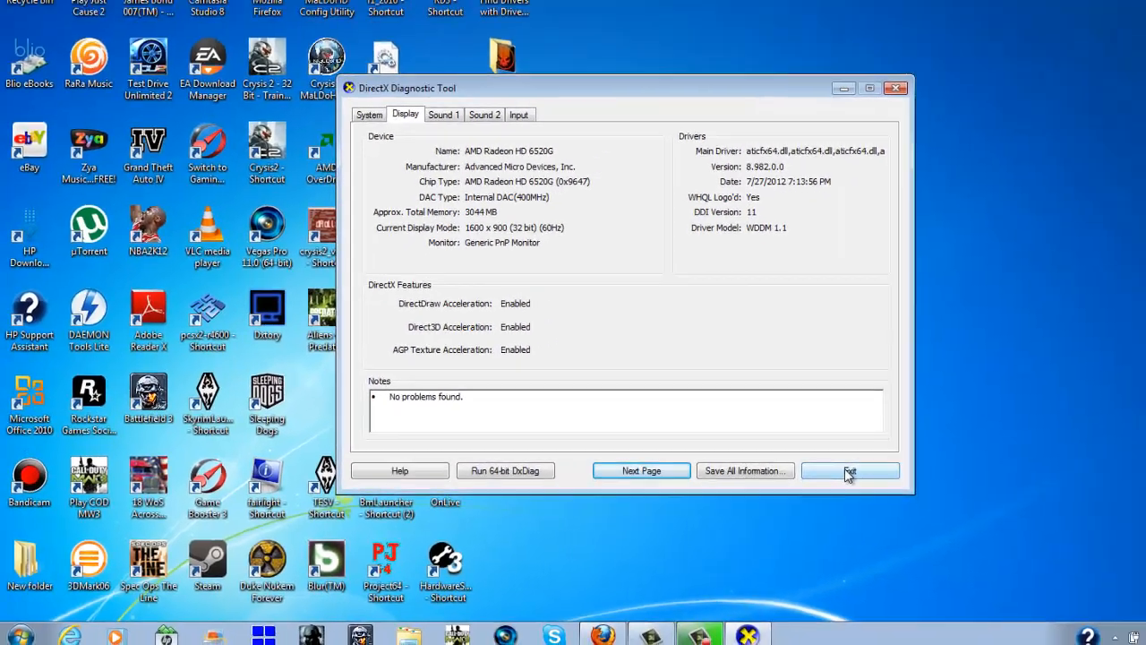
click(849, 470)
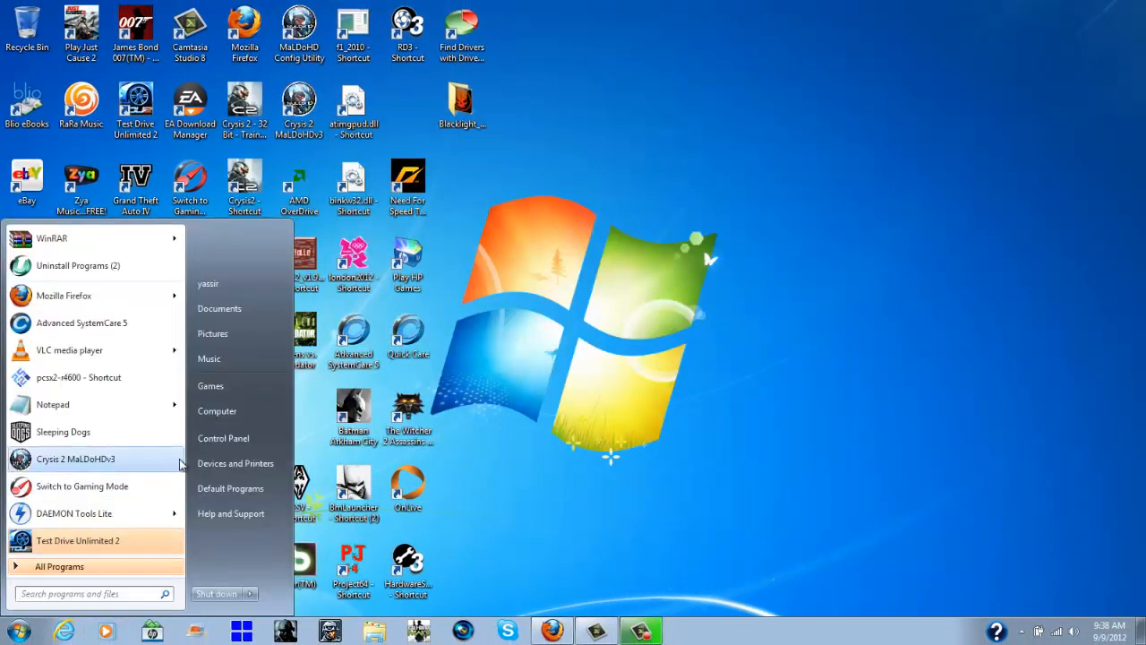
Open Control Panel from the Start menu in Category view.
click(223, 438)
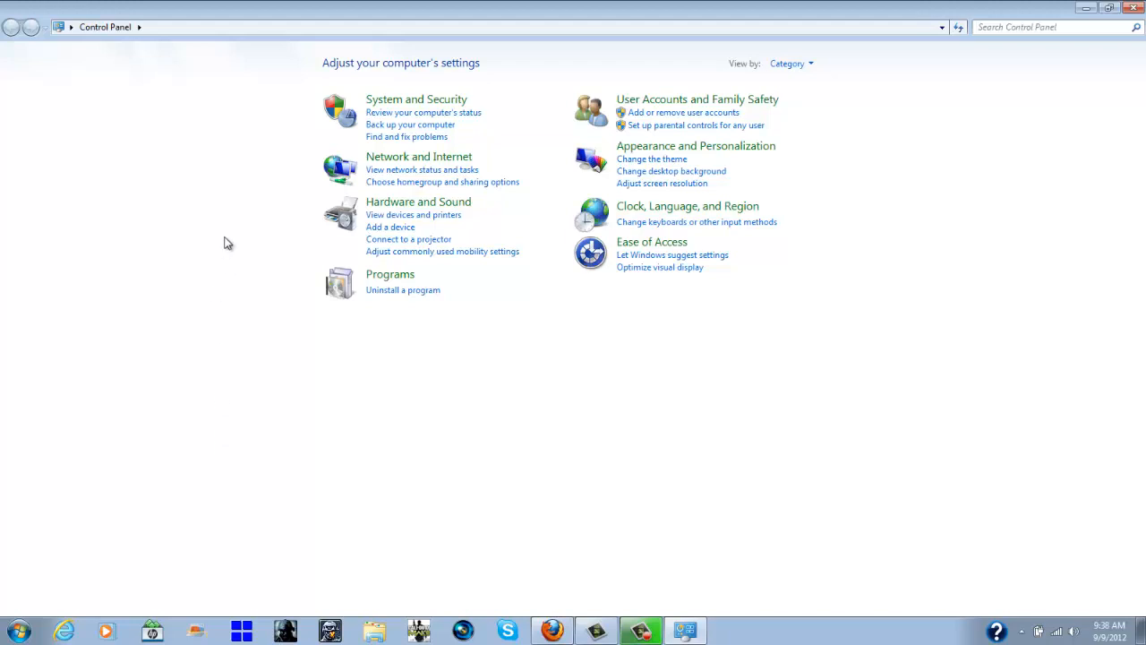
mouse_move(271, 201)
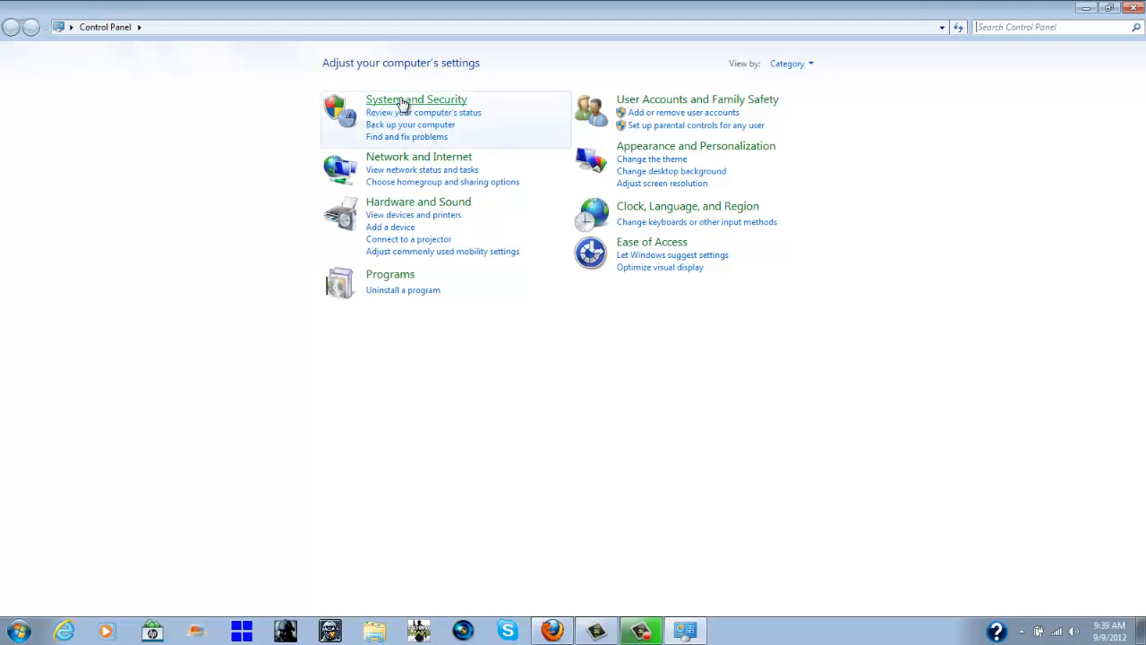
Open the System and Security category.
click(415, 99)
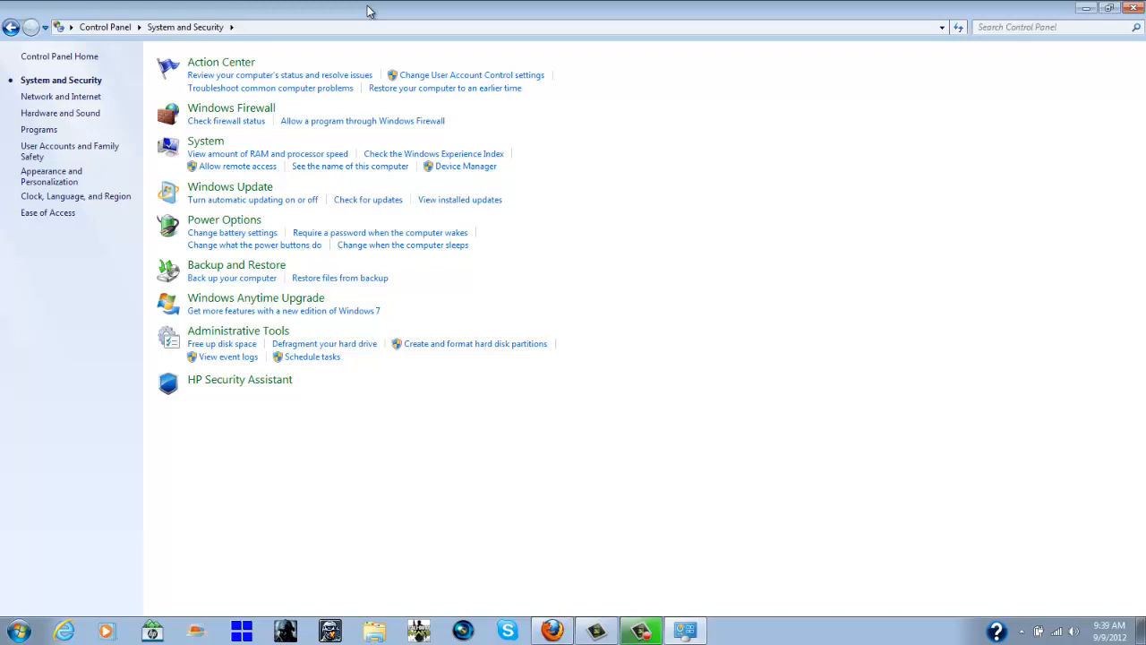
mouse_move(506, 20)
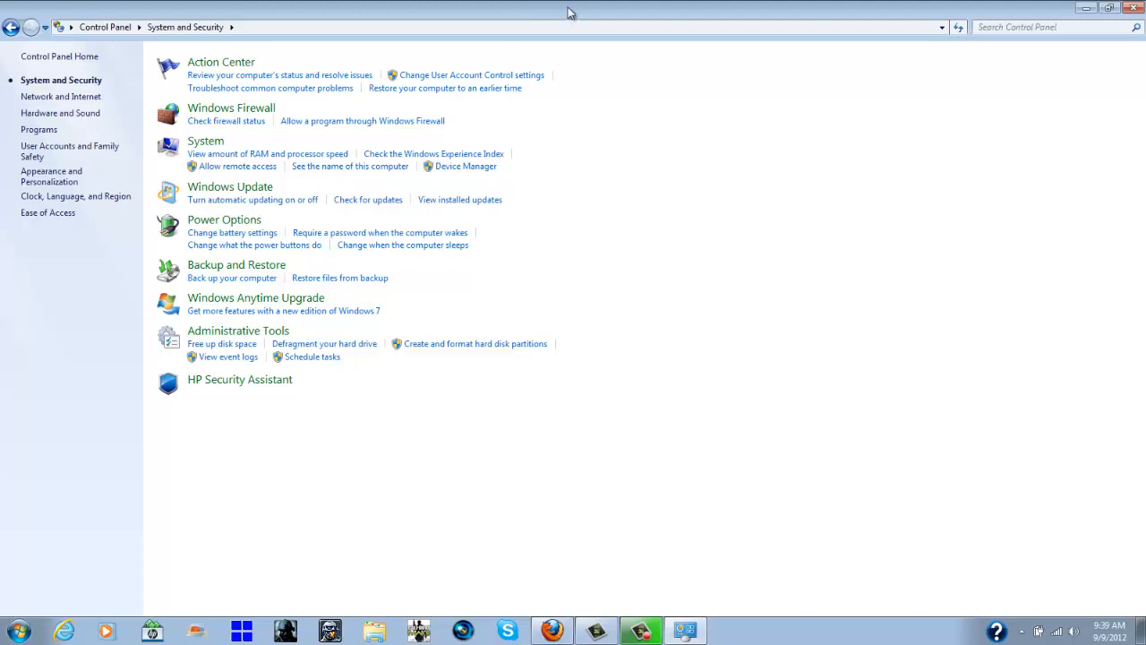
mouse_move(222, 61)
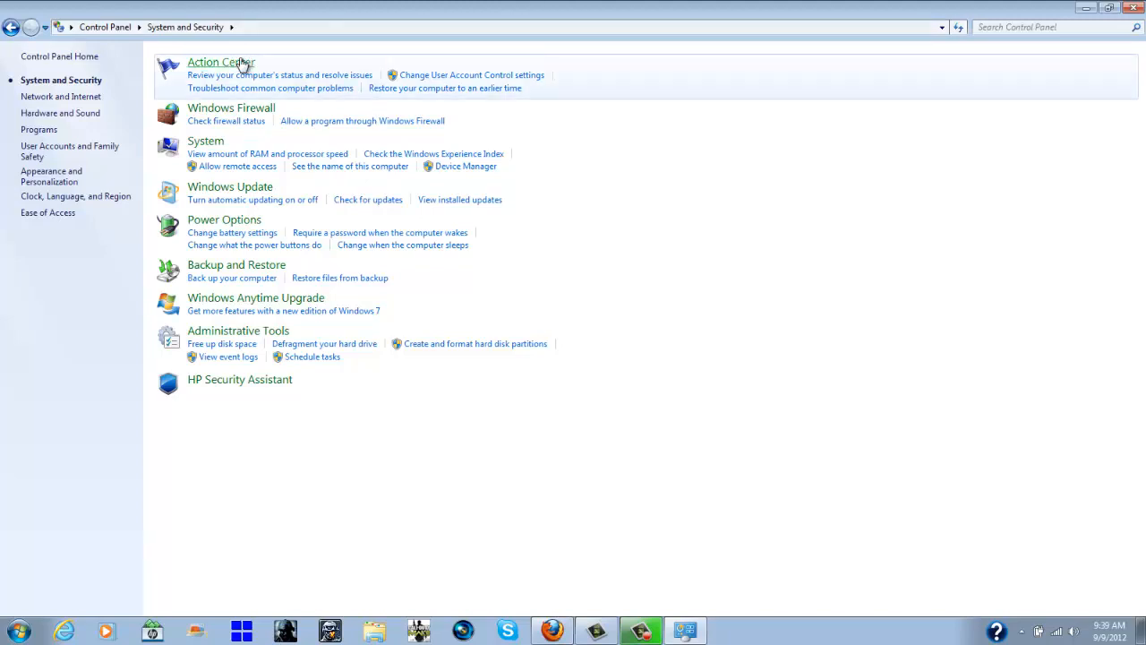
Go to Action Center, then View performance information showing the 5.8 base score.
click(221, 62)
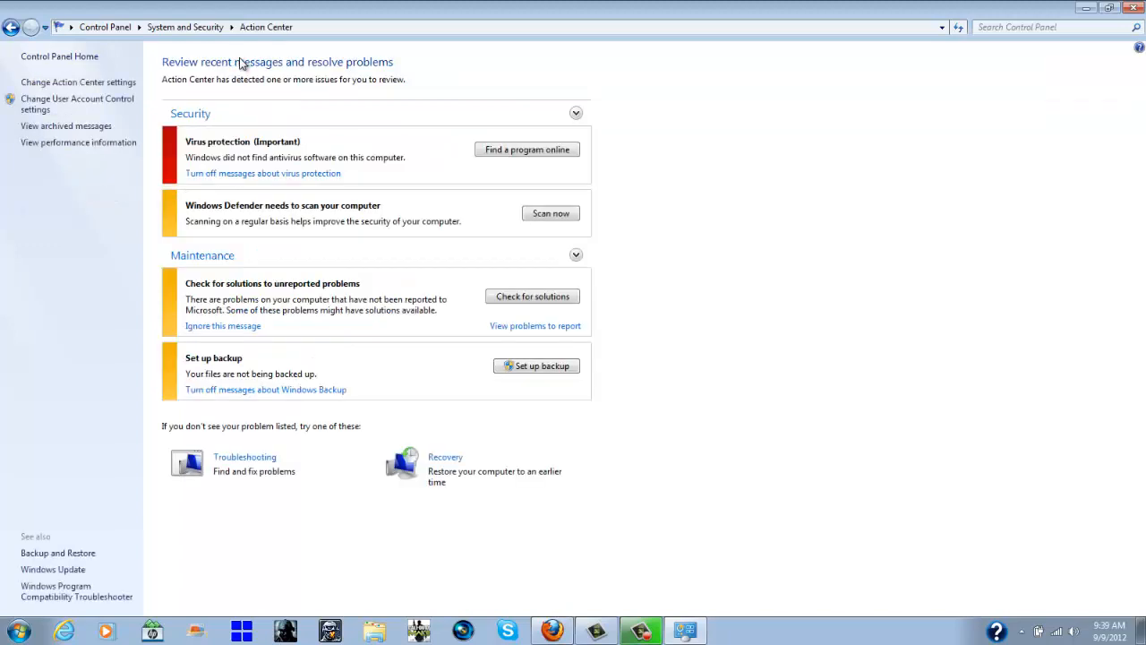
mouse_move(77, 142)
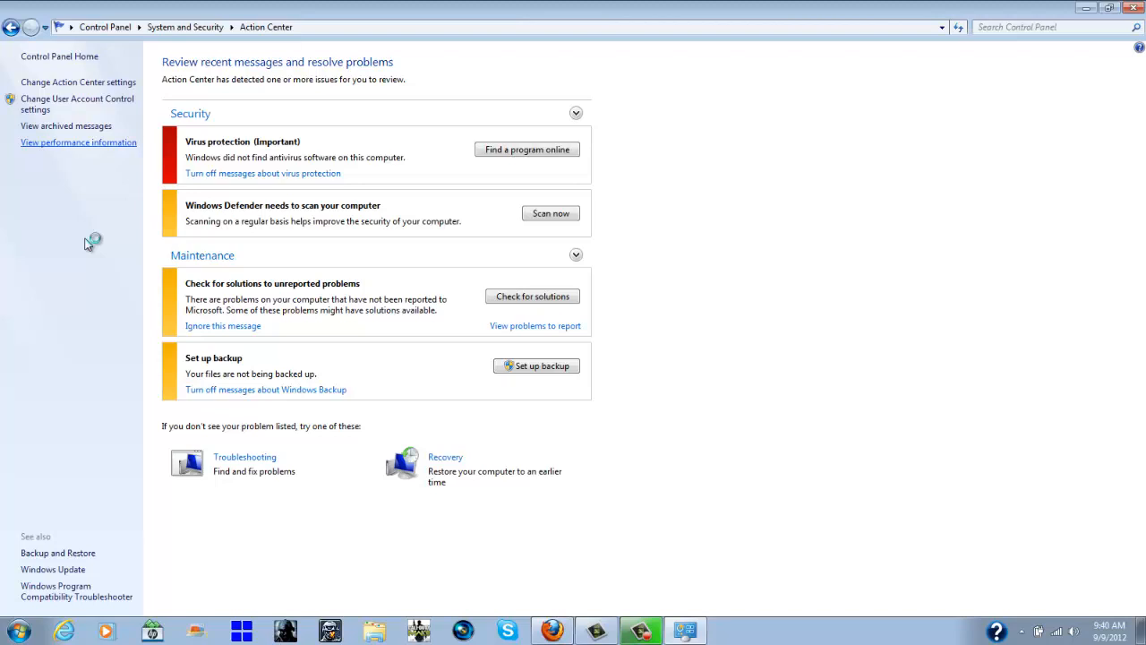
click(78, 143)
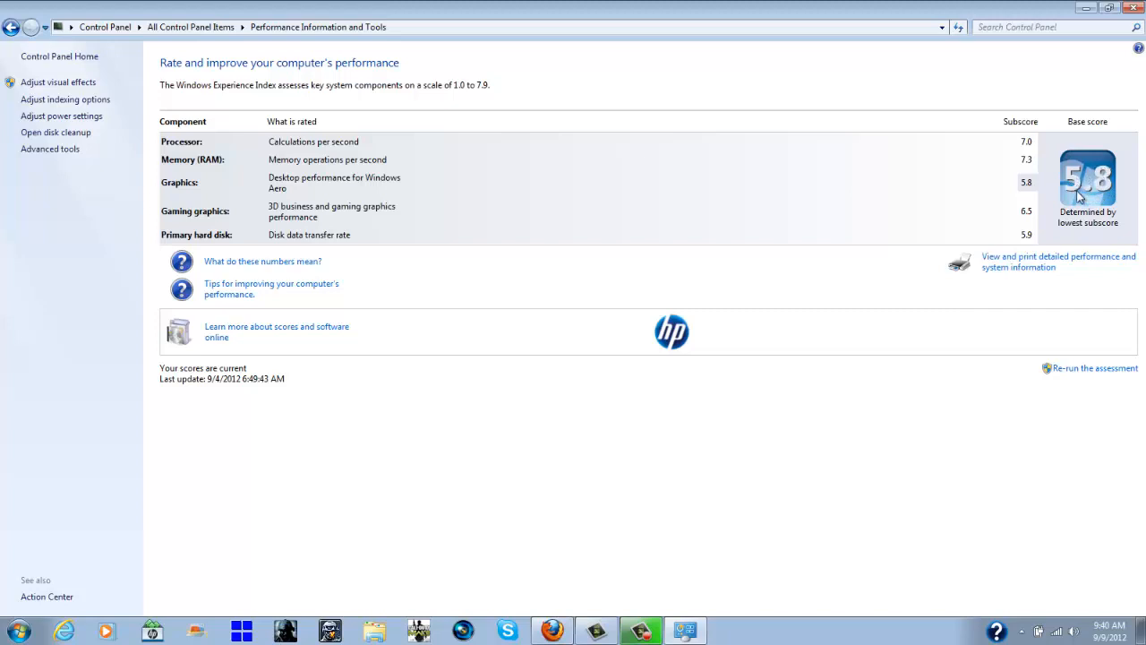
mouse_move(608, 269)
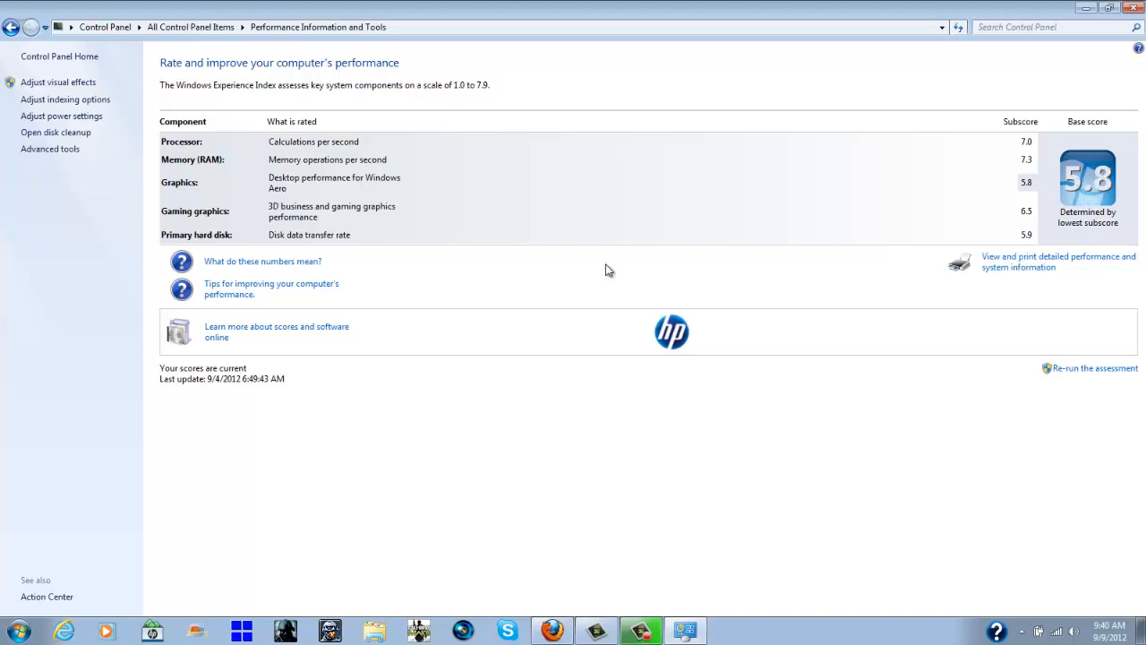
mouse_move(343, 221)
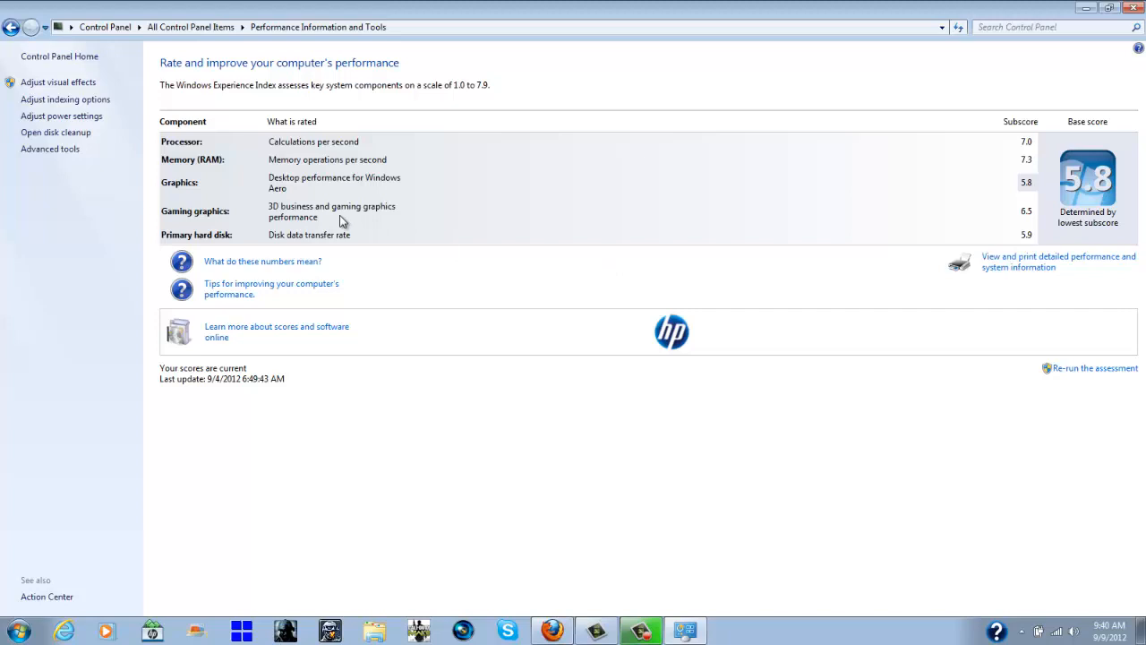
mouse_move(339, 212)
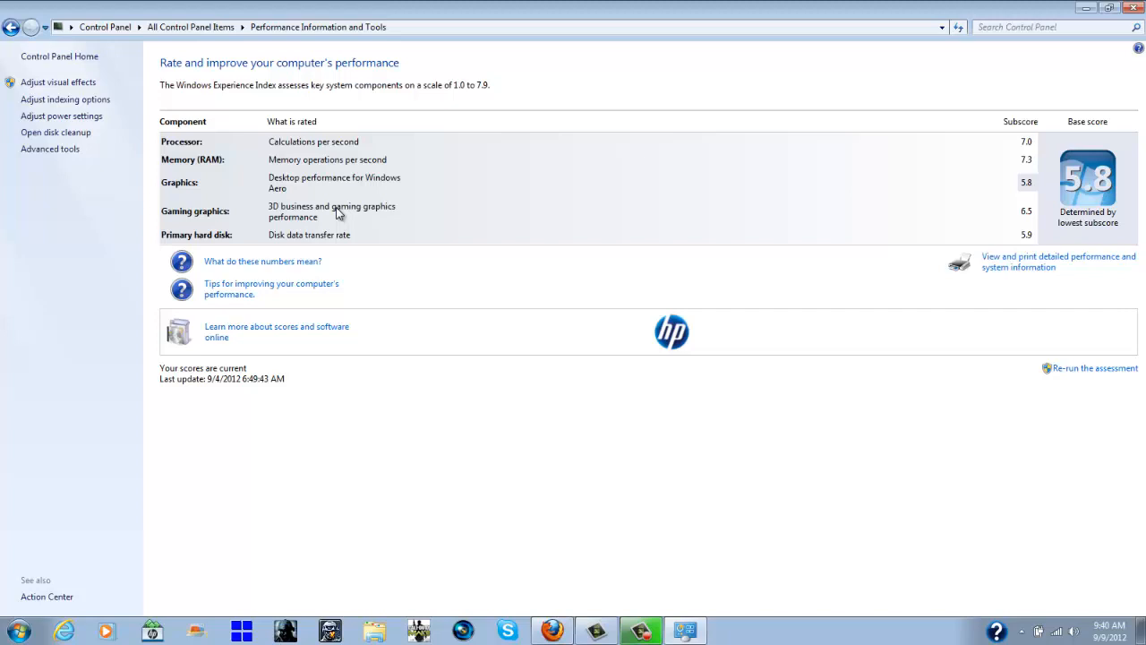
mouse_move(354, 133)
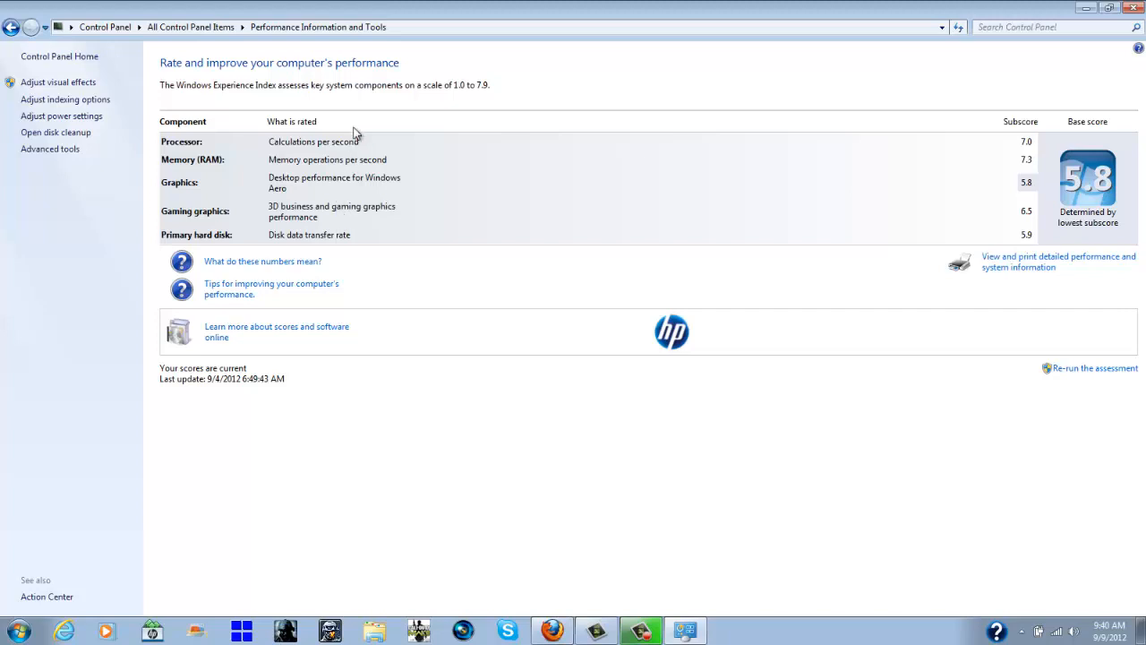
mouse_move(356, 114)
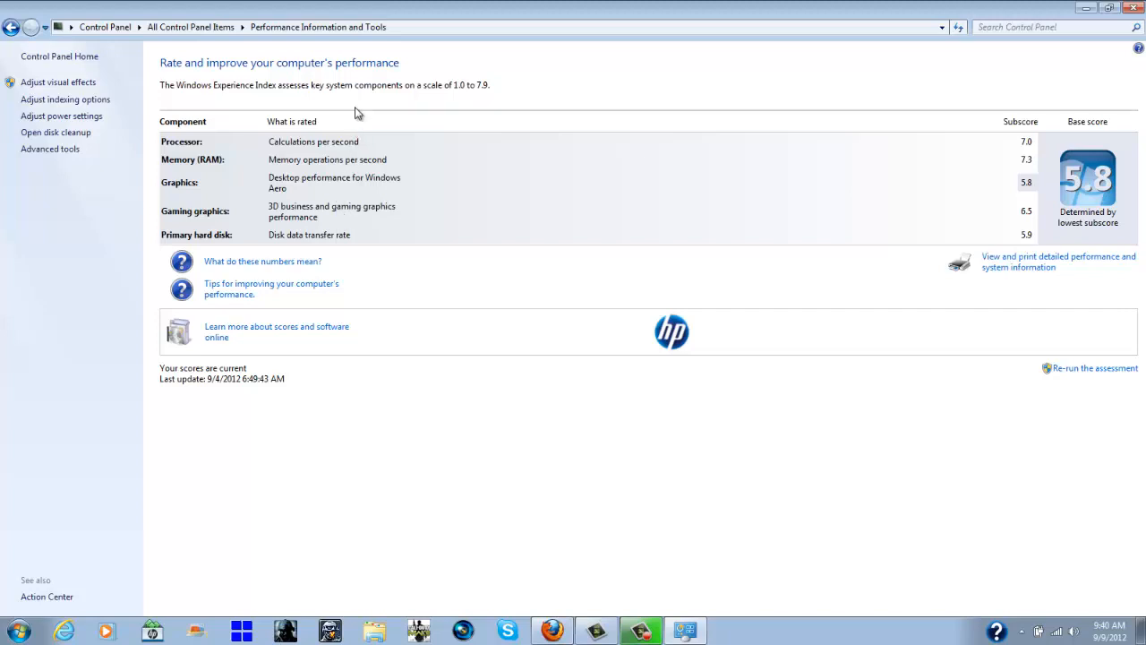
mouse_move(333, 147)
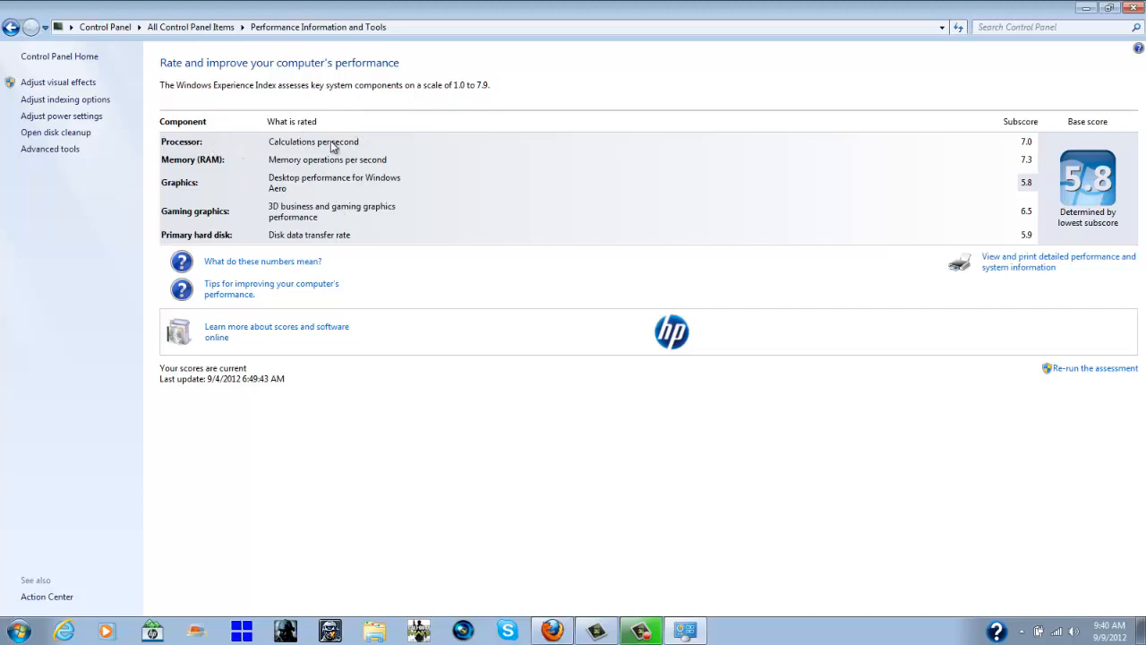
mouse_move(236, 168)
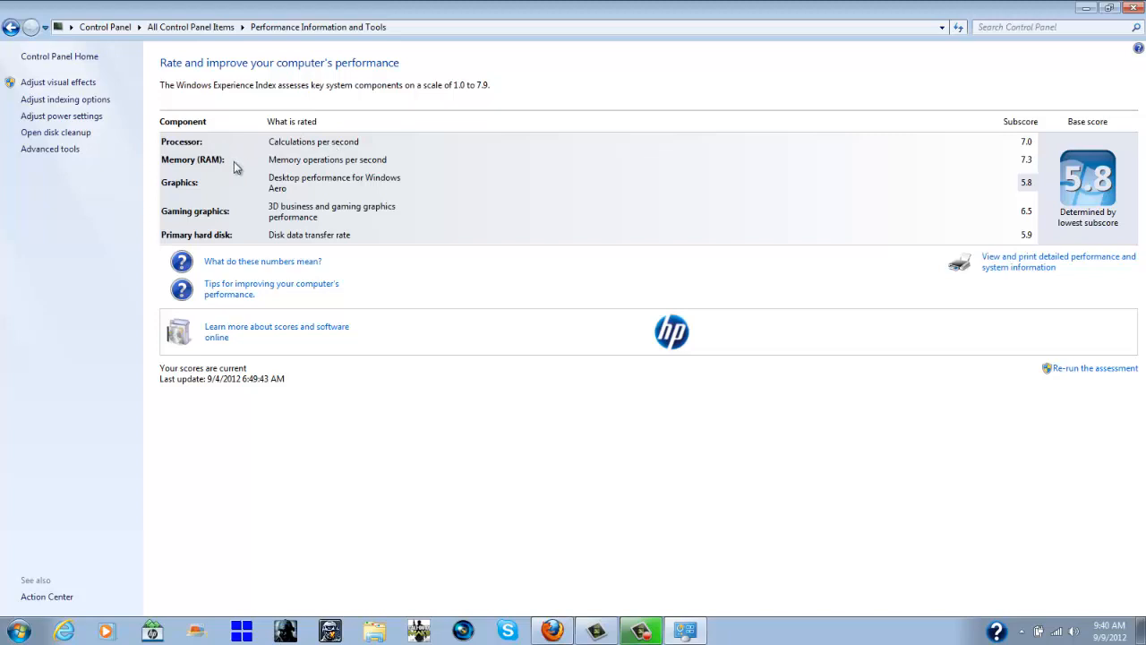
mouse_move(289, 167)
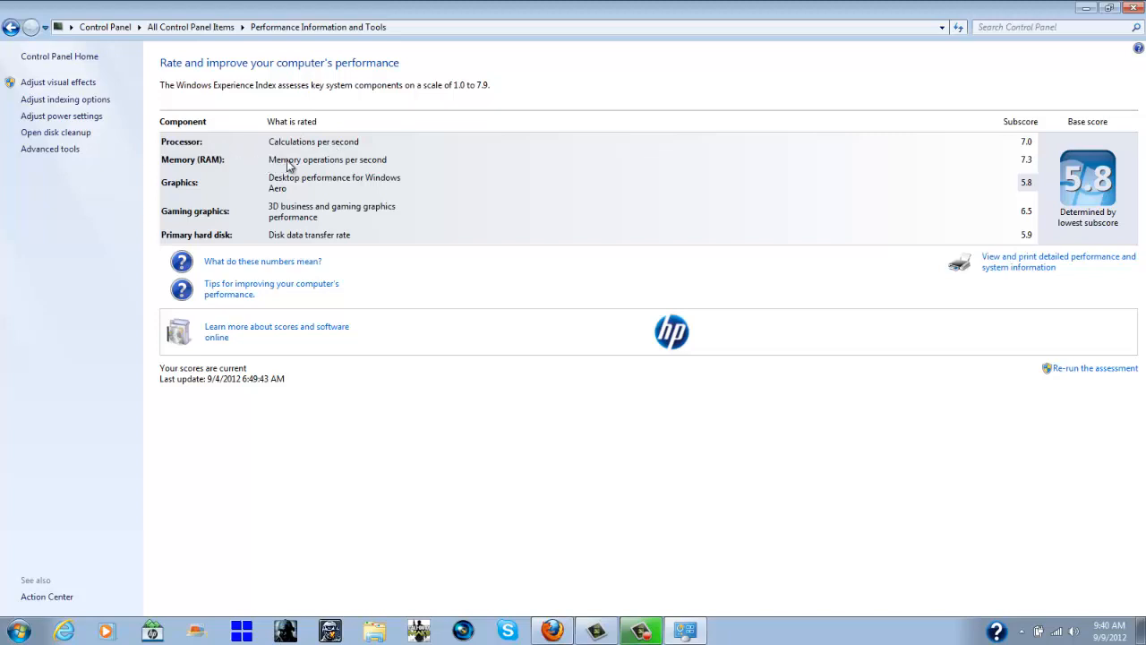
mouse_move(328, 159)
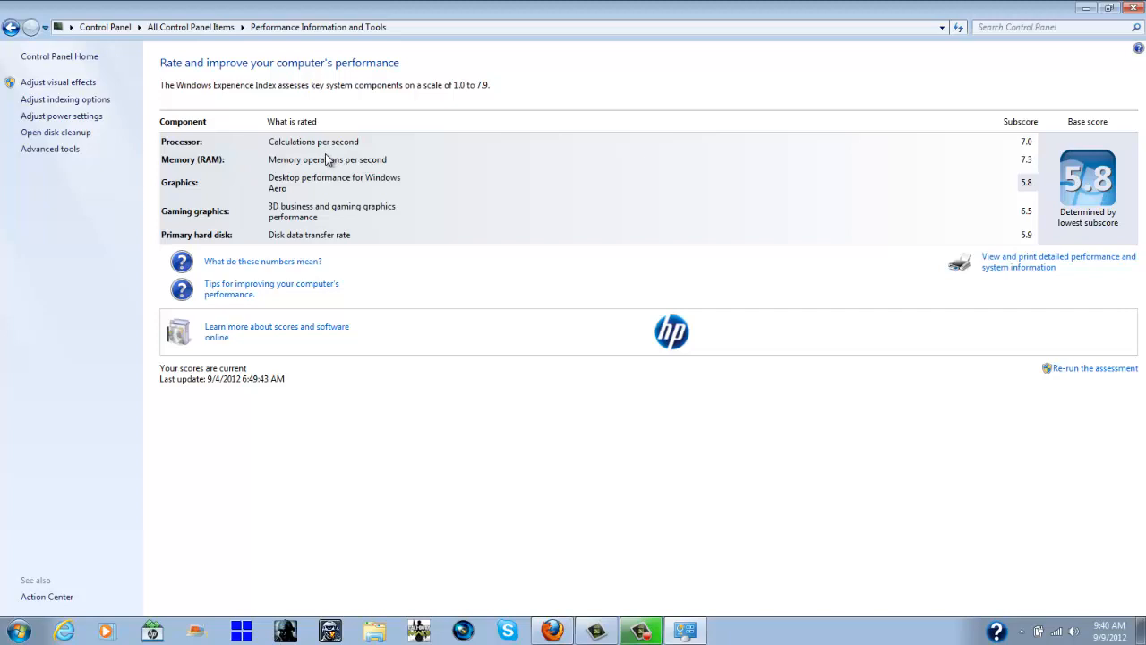
mouse_move(329, 164)
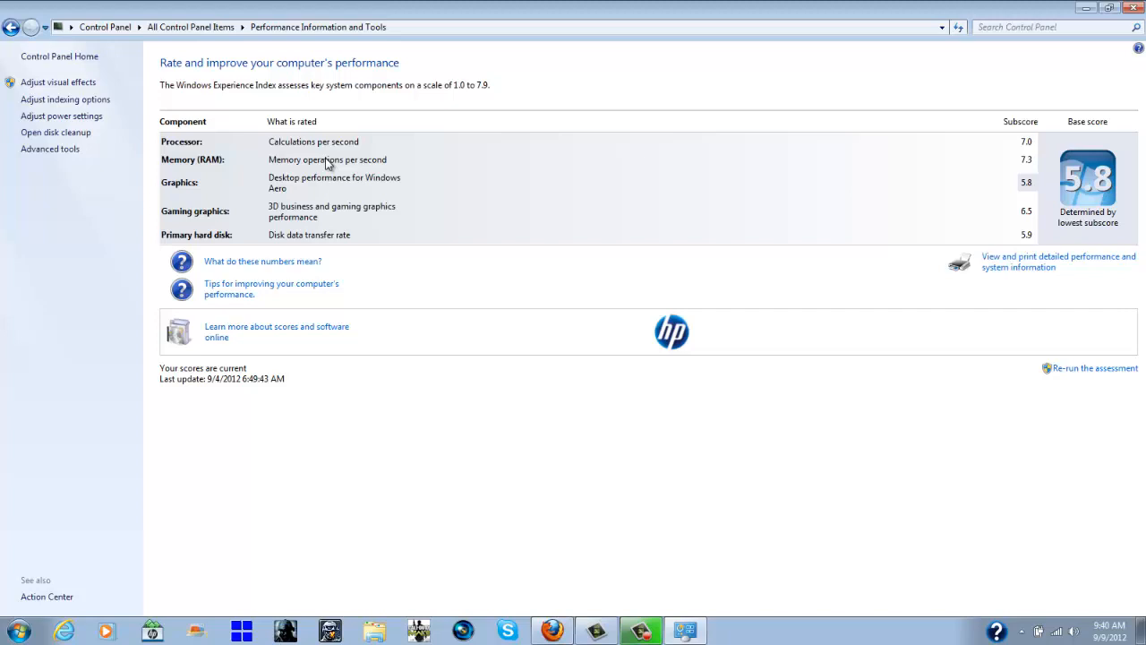
mouse_move(319, 165)
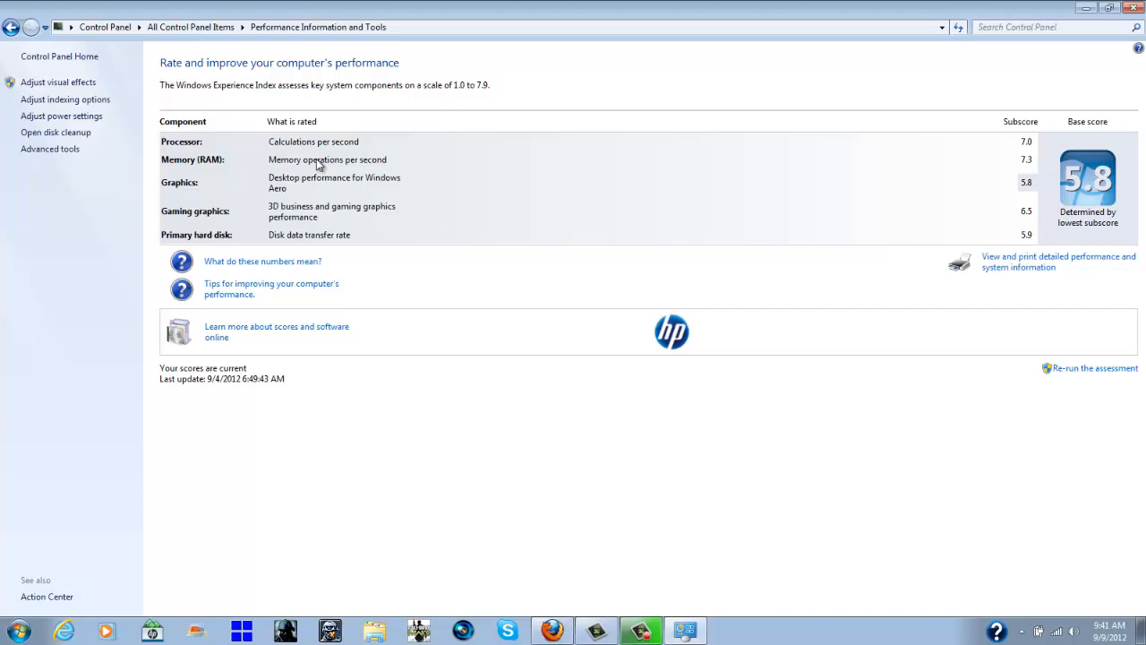
mouse_move(299, 184)
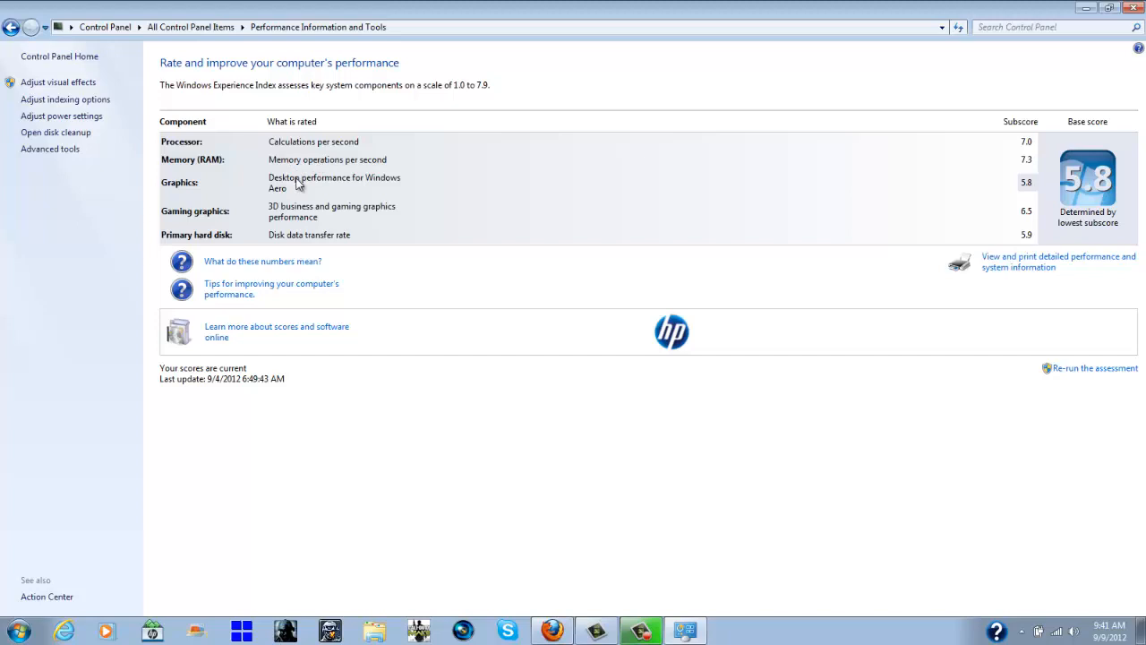
mouse_move(303, 185)
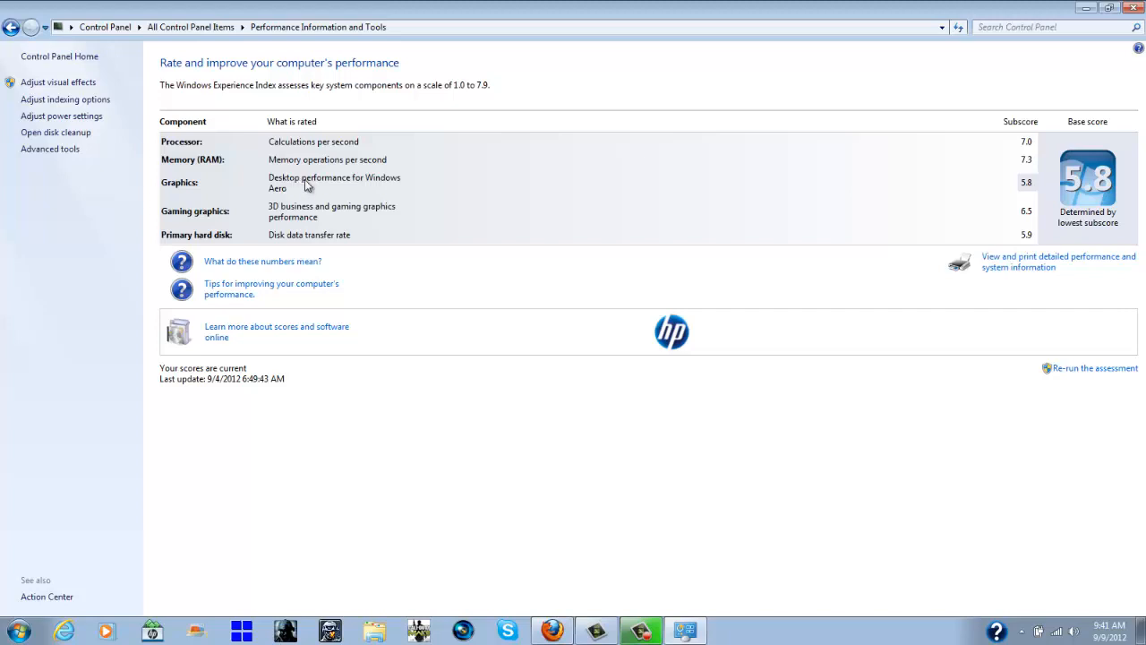
mouse_move(840, 179)
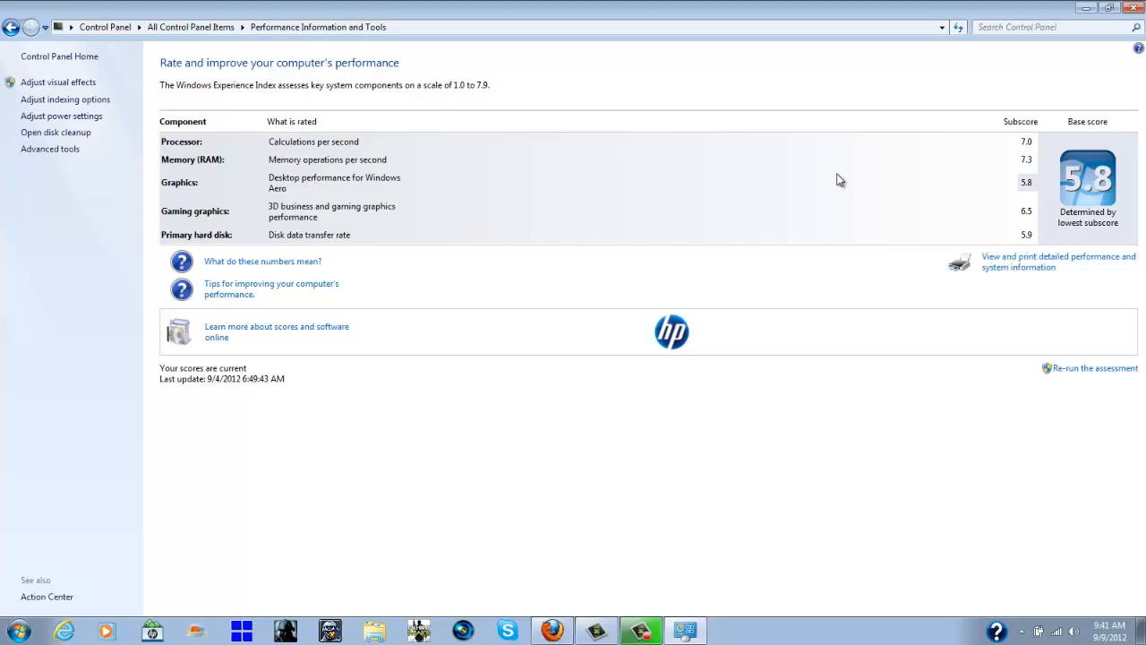
mouse_move(373, 188)
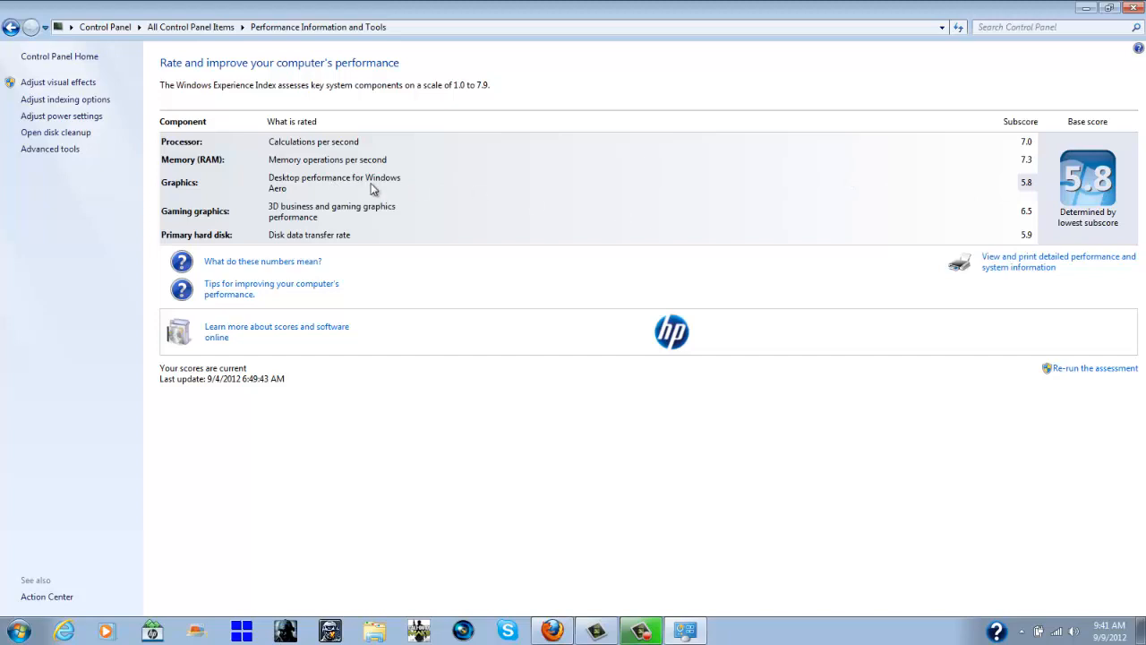
mouse_move(354, 202)
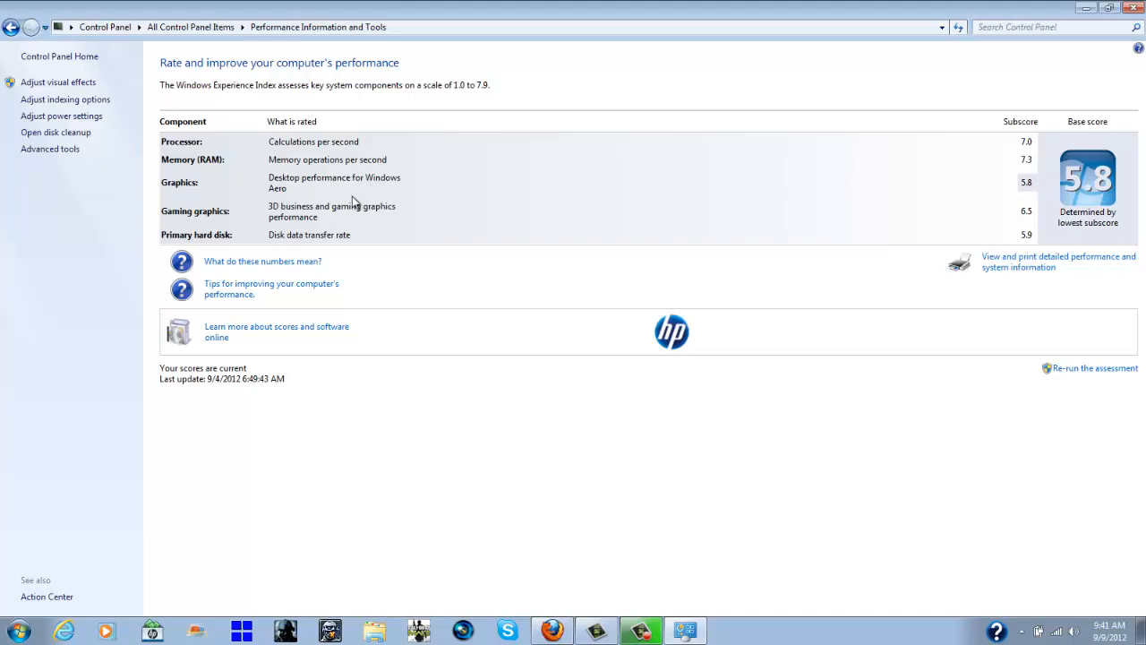
mouse_move(276, 214)
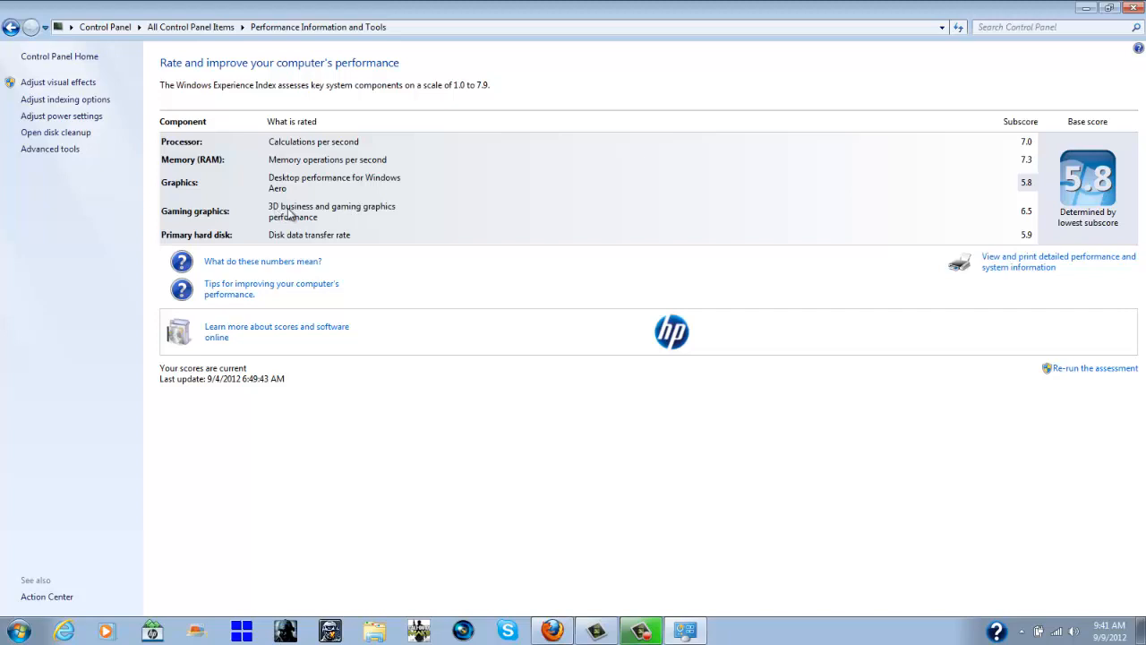
mouse_move(365, 212)
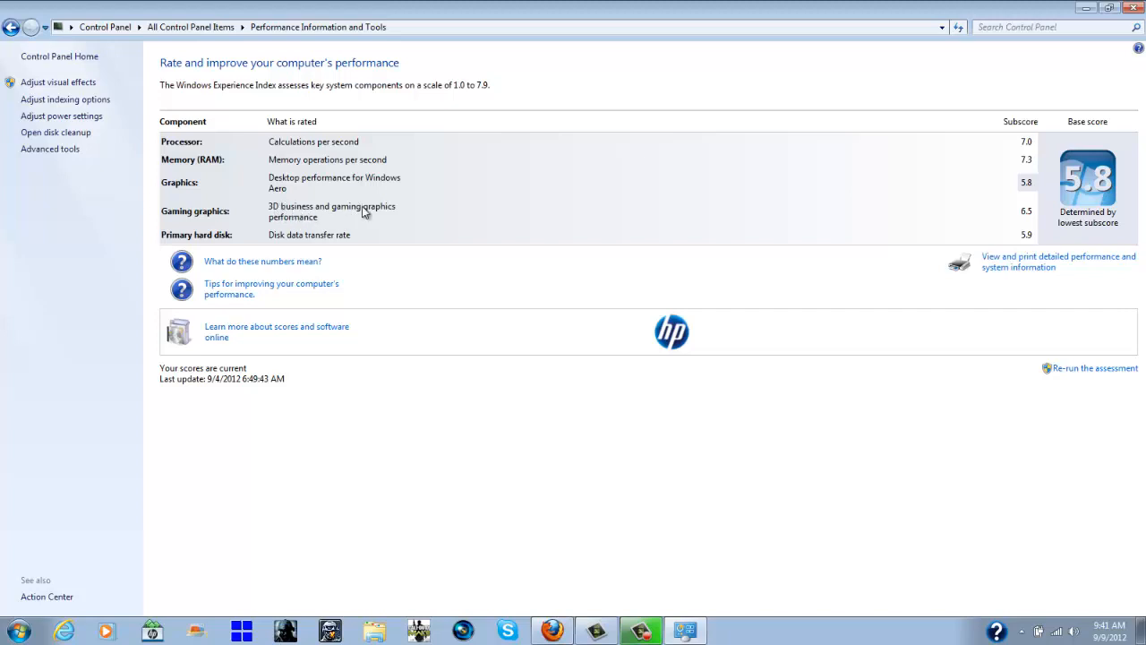
mouse_move(1026, 215)
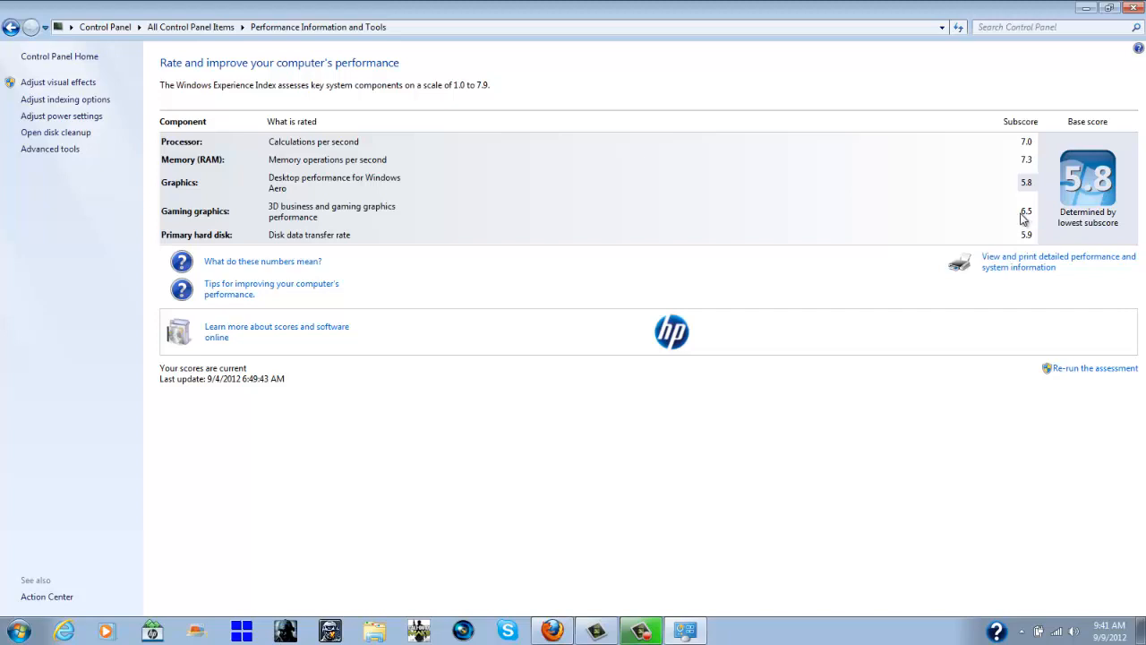
mouse_move(340, 239)
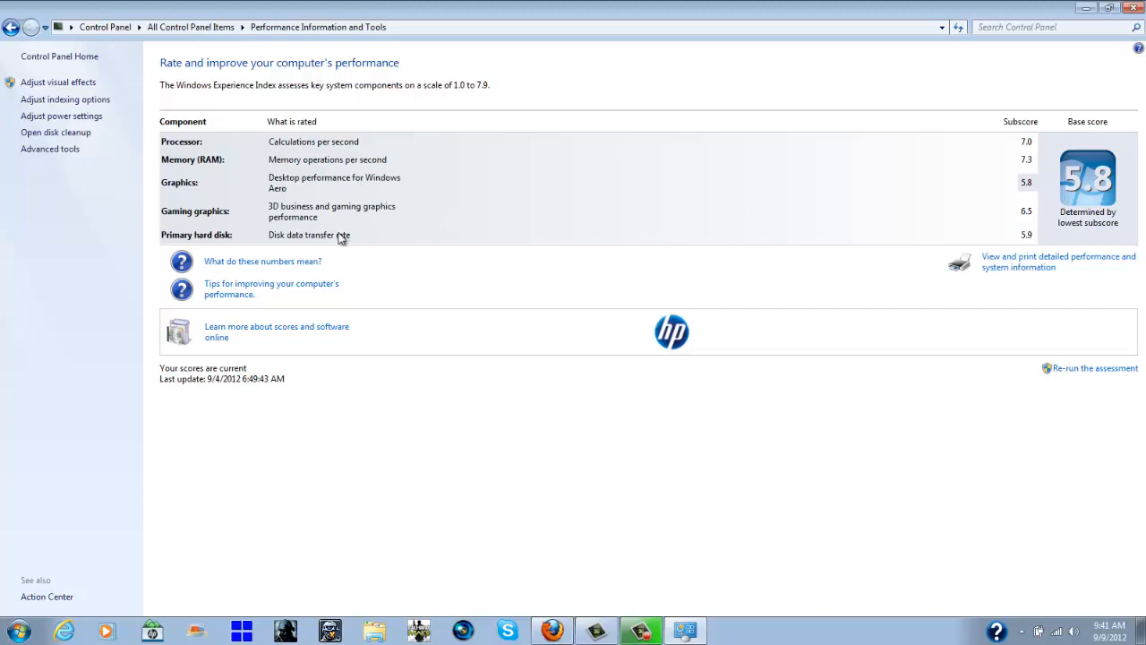
mouse_move(393, 247)
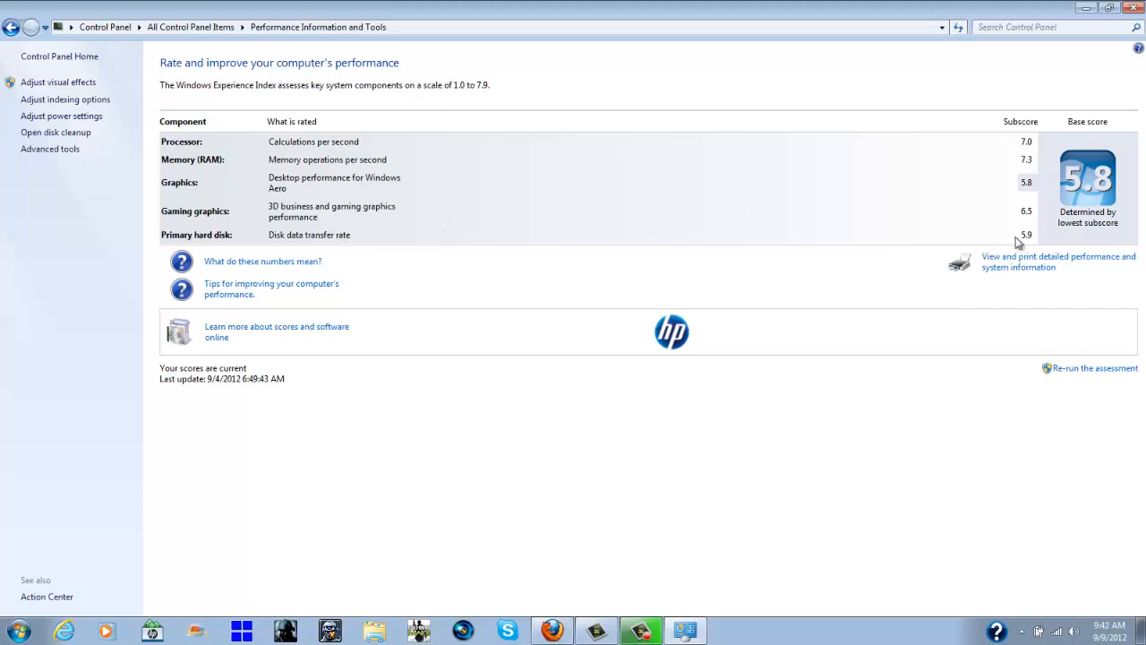
mouse_move(1025, 241)
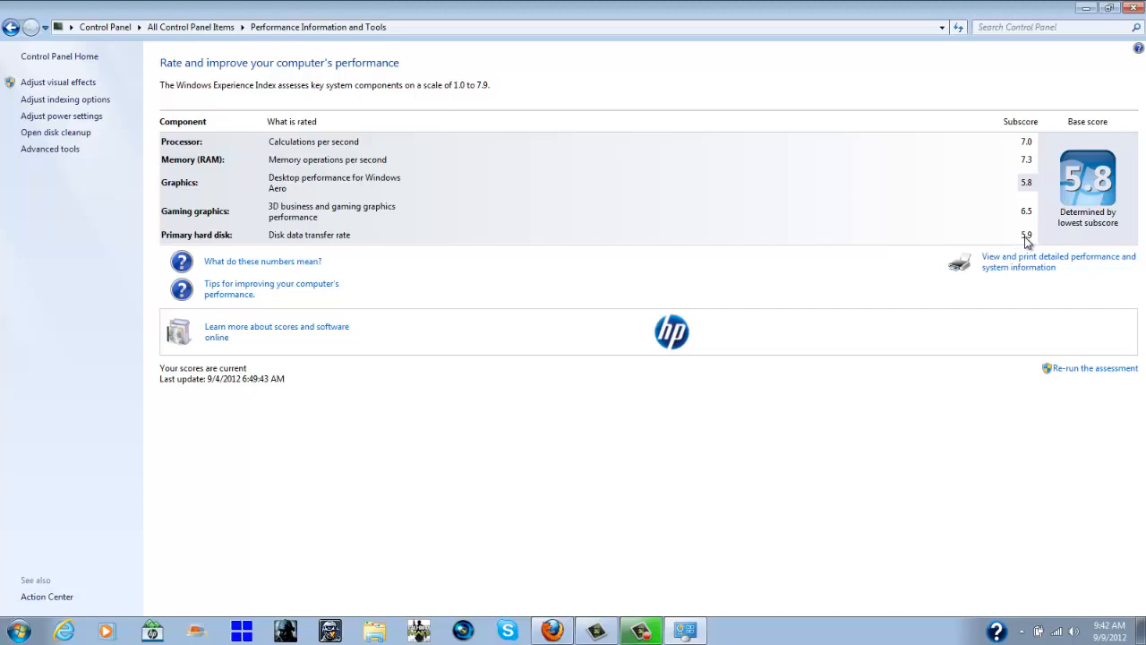
mouse_move(703, 253)
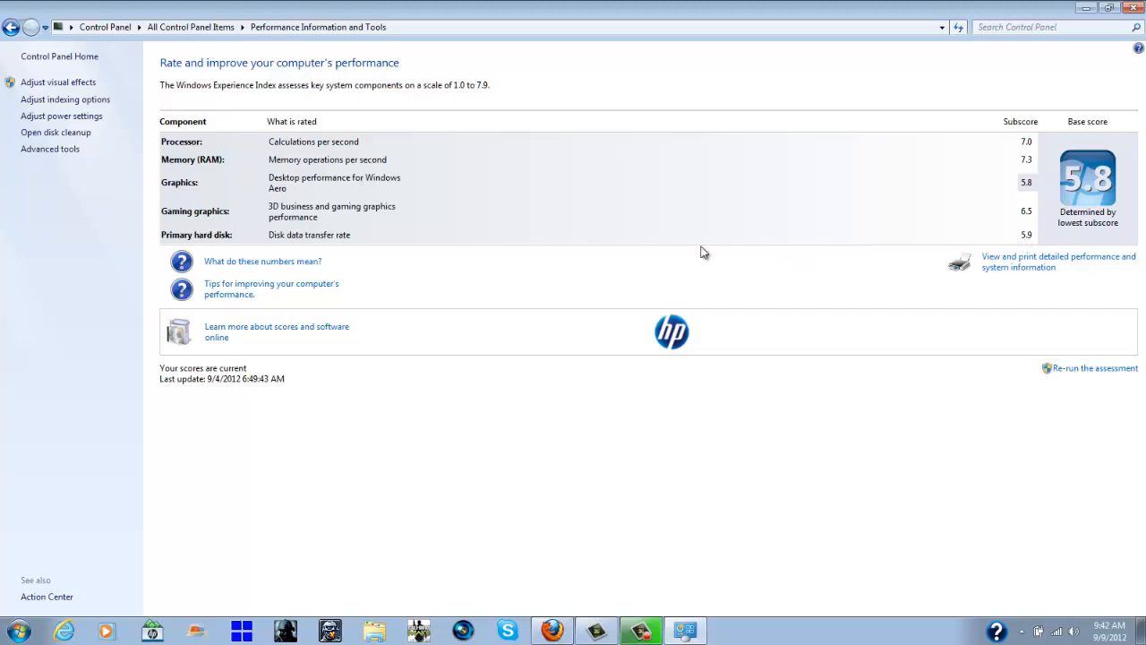
mouse_move(629, 261)
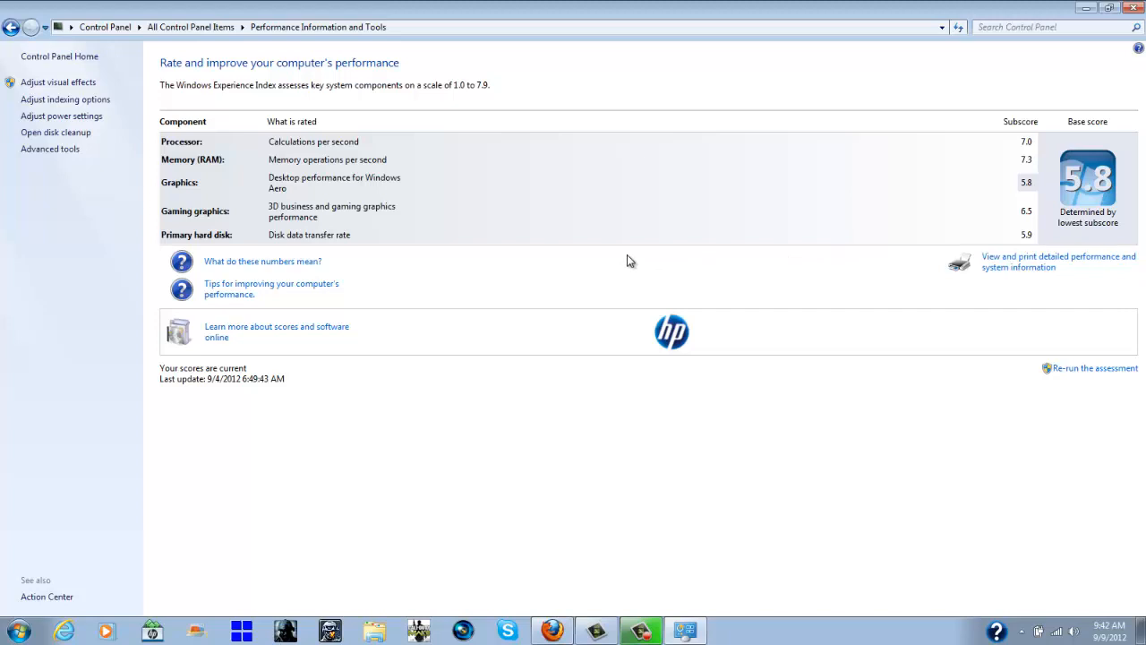
mouse_move(834, 251)
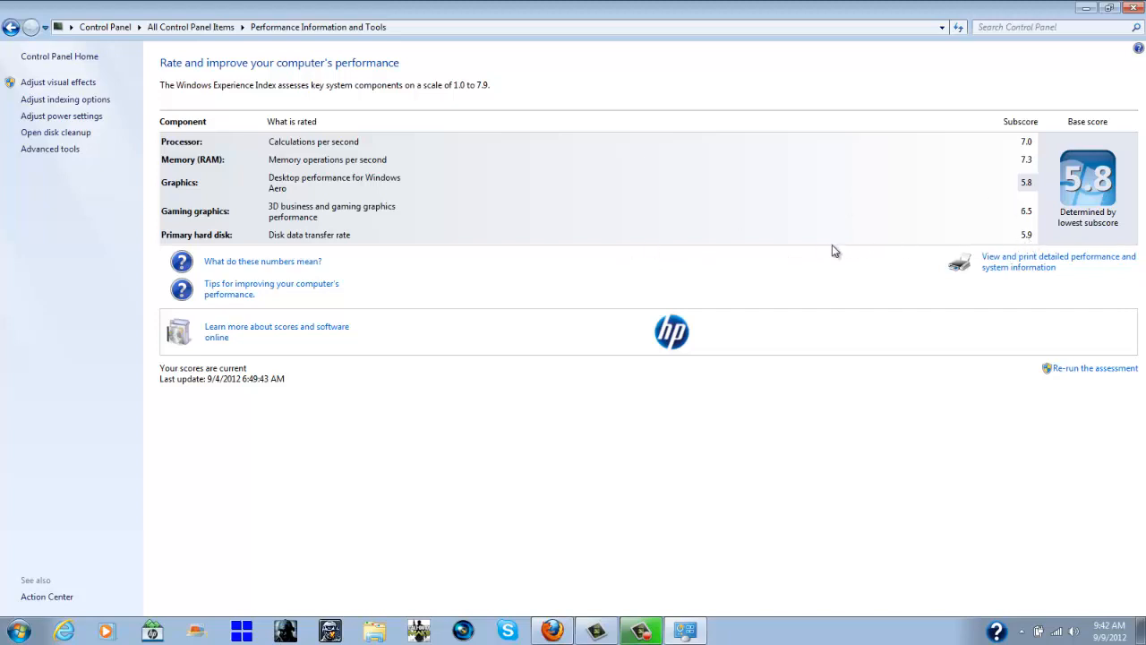
mouse_move(743, 263)
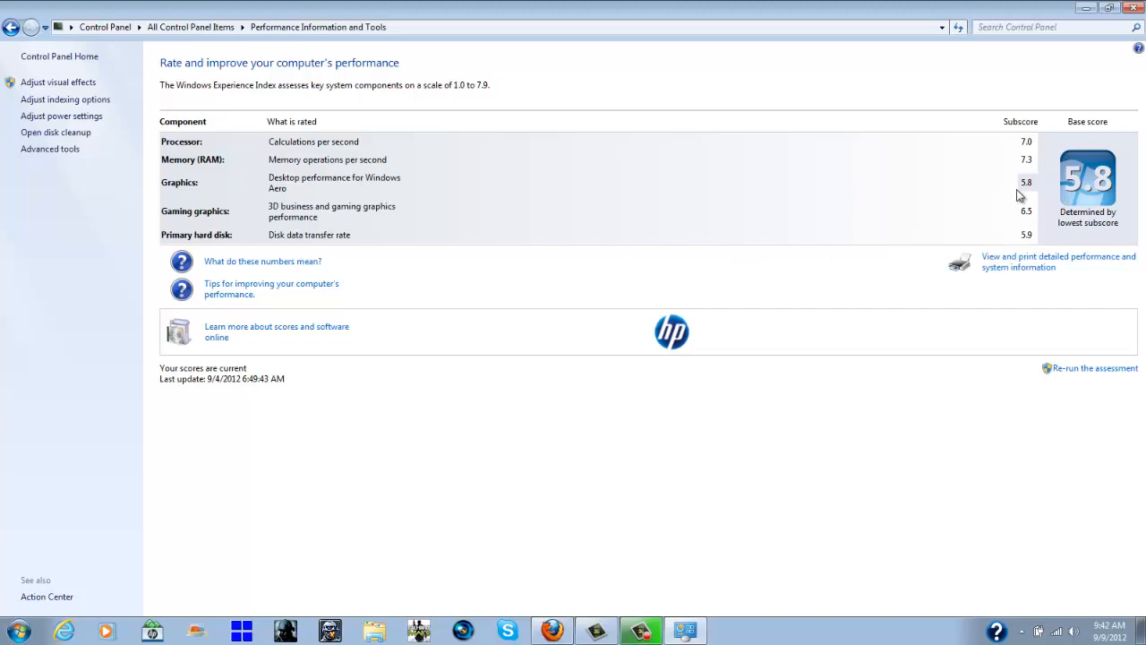
mouse_move(679, 305)
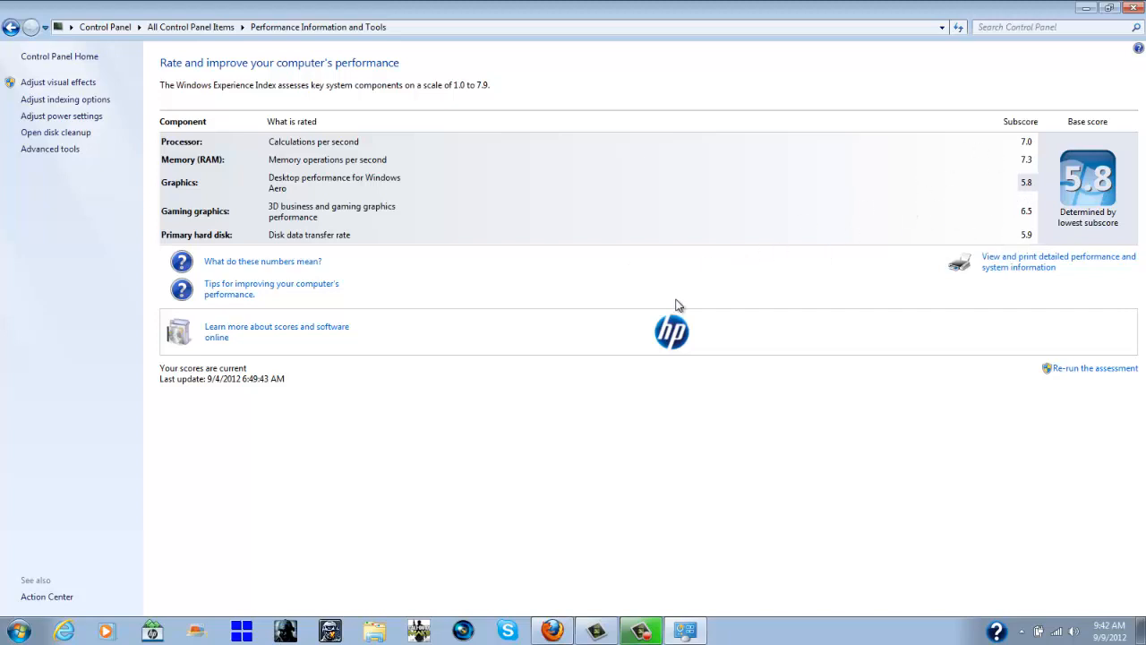
mouse_move(674, 377)
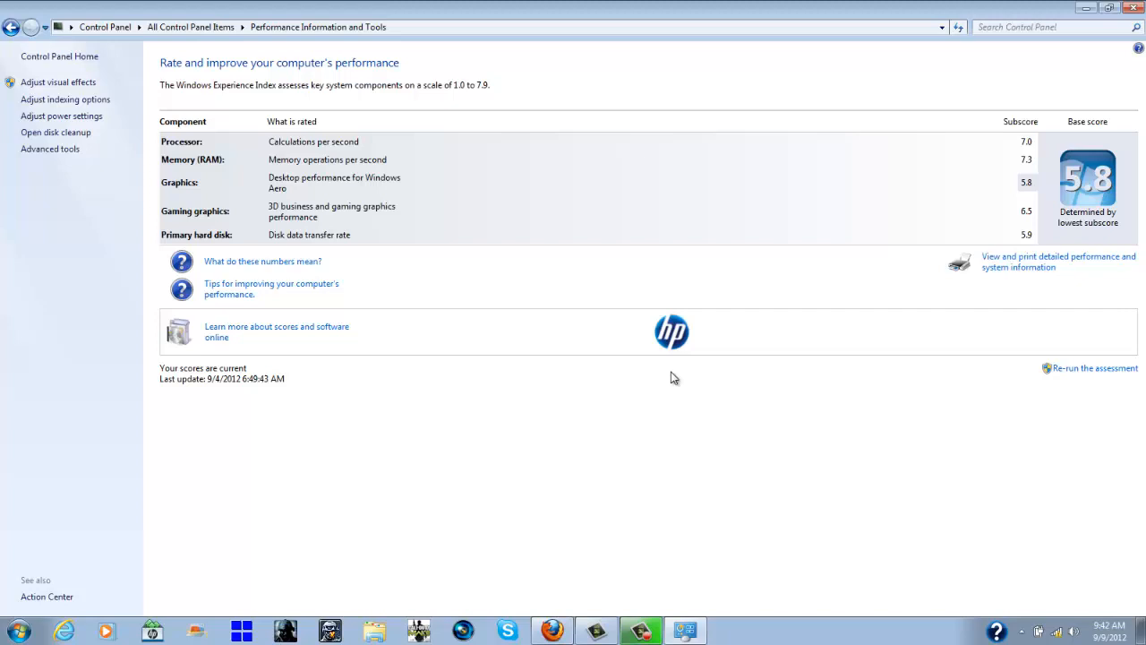
mouse_move(1038, 12)
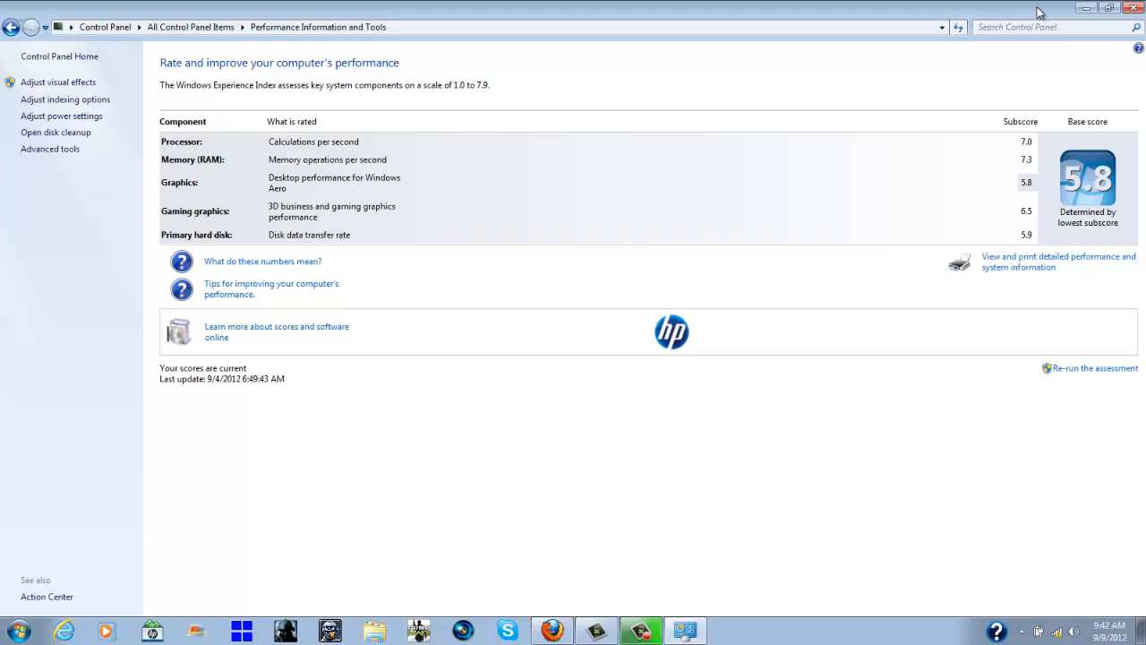
mouse_move(901, 9)
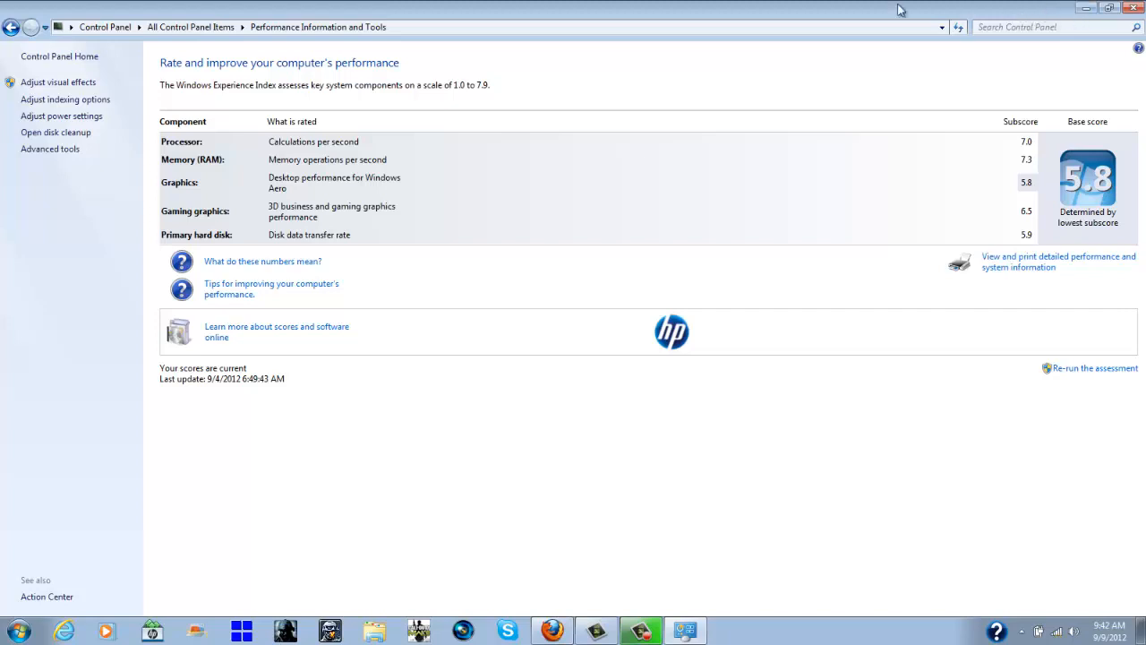
mouse_move(618, 9)
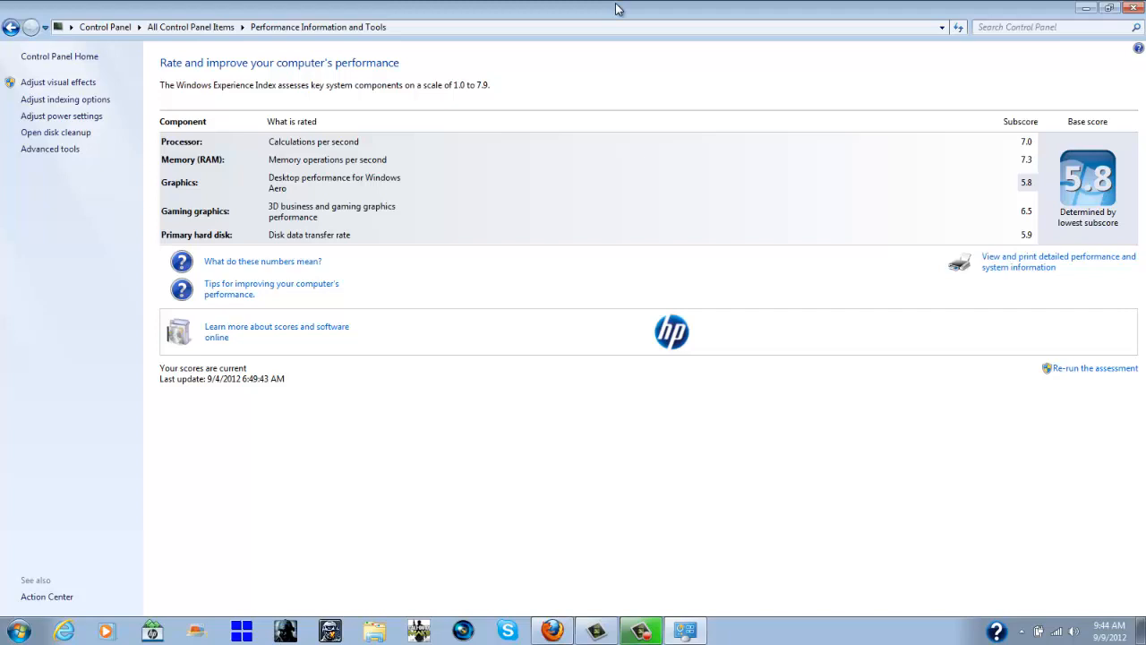
mouse_move(578, 55)
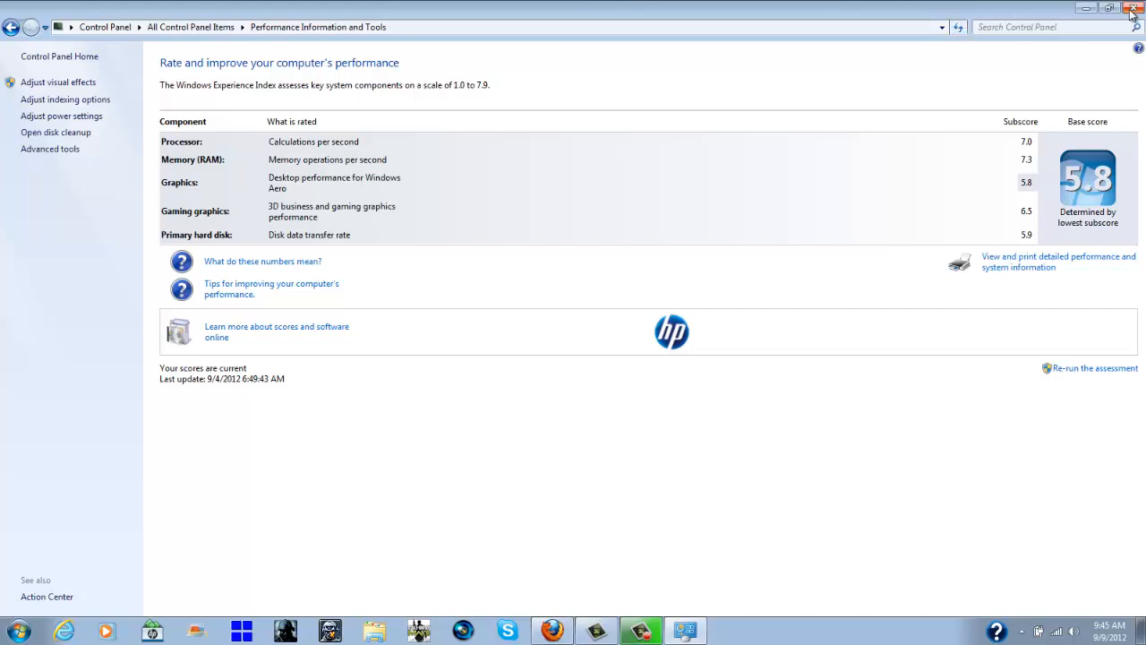
mouse_move(1133, 9)
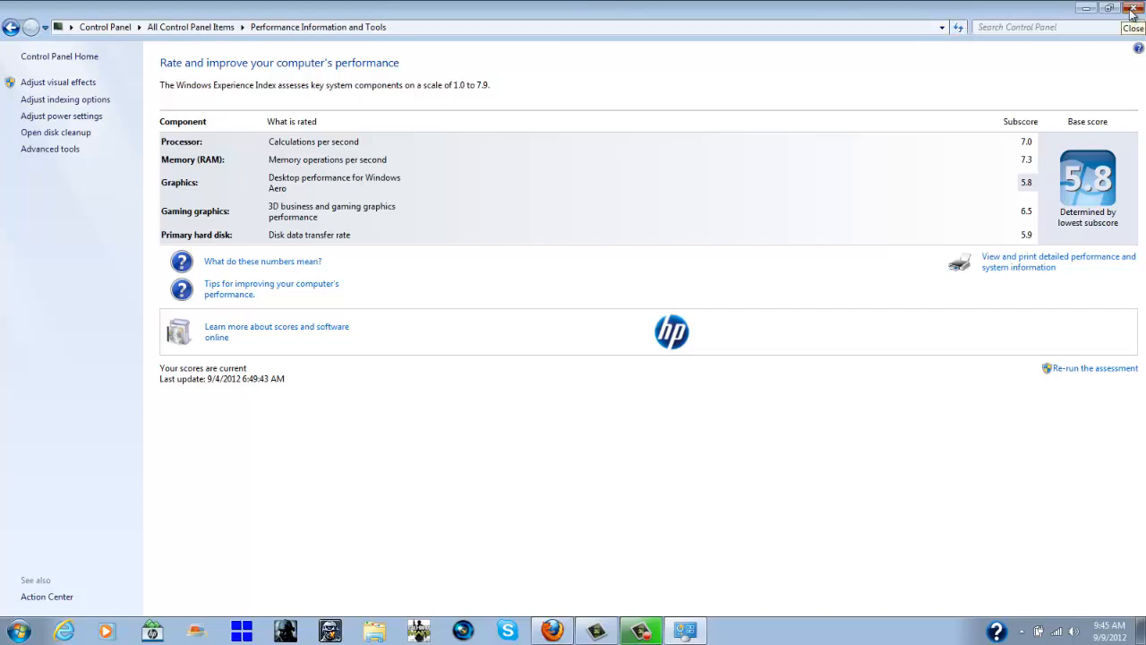
Close the Performance Information and Tools window to return to the desktop.
click(1134, 8)
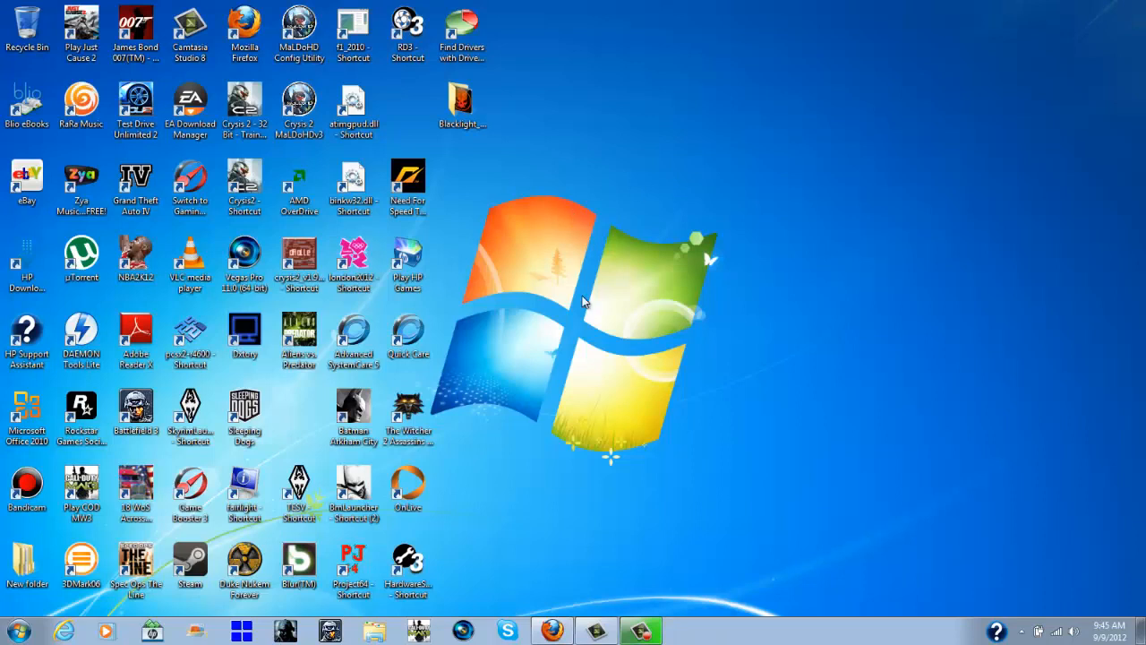
mouse_move(573, 329)
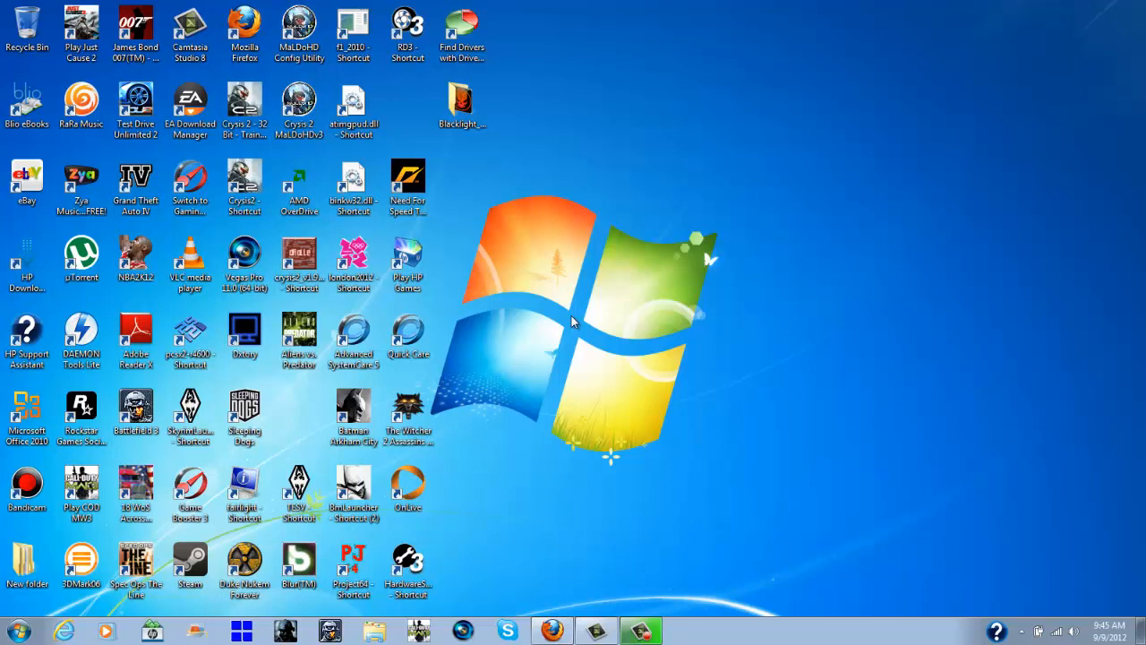
mouse_move(573, 323)
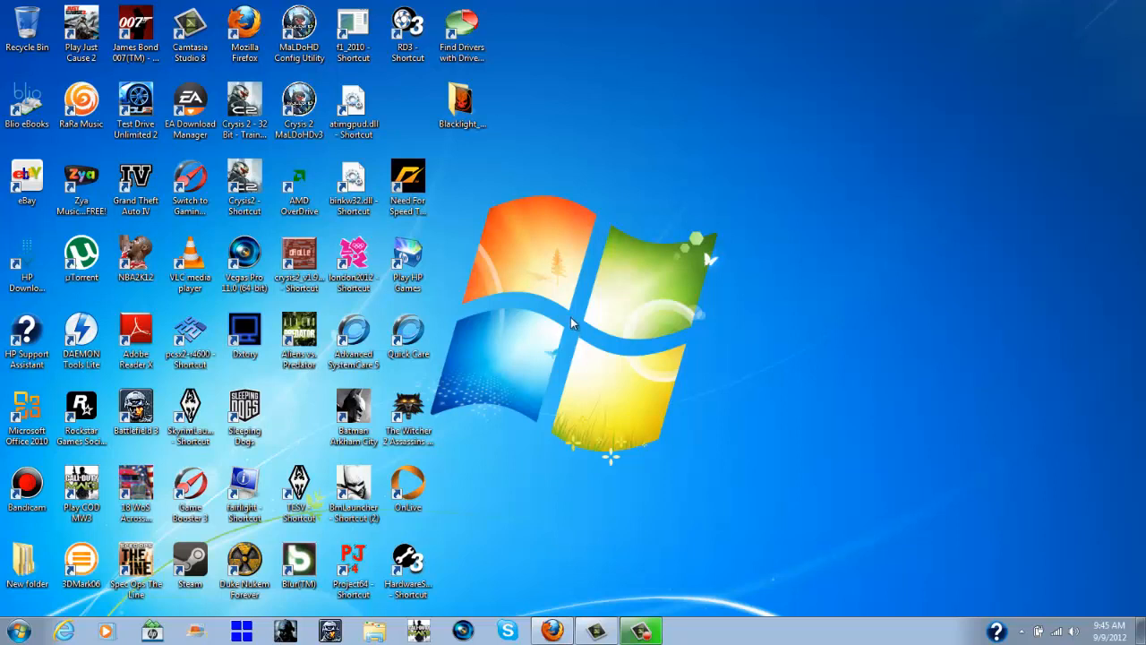